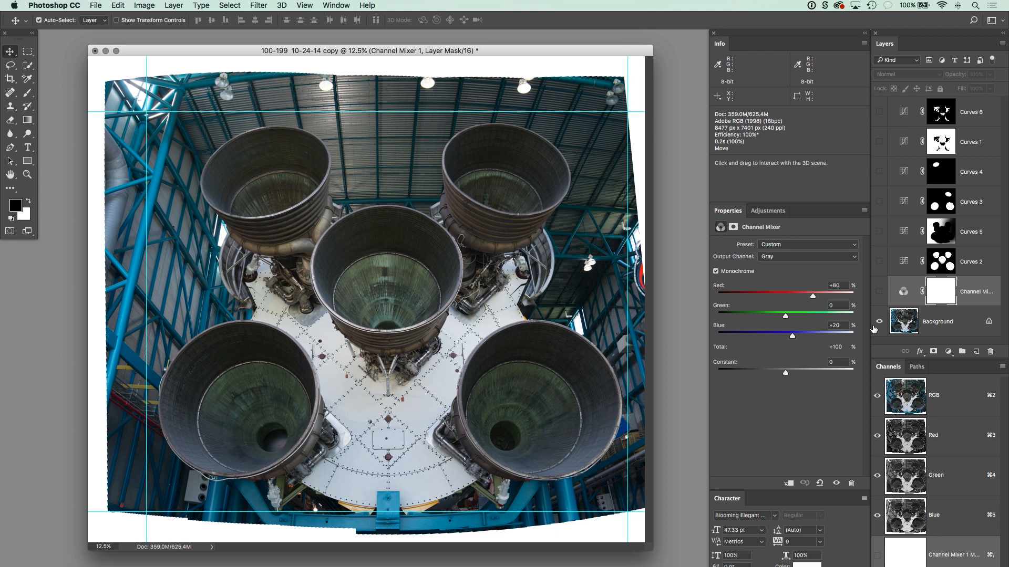
{"action": "mouse_move", "coordinate": [648, 127]}
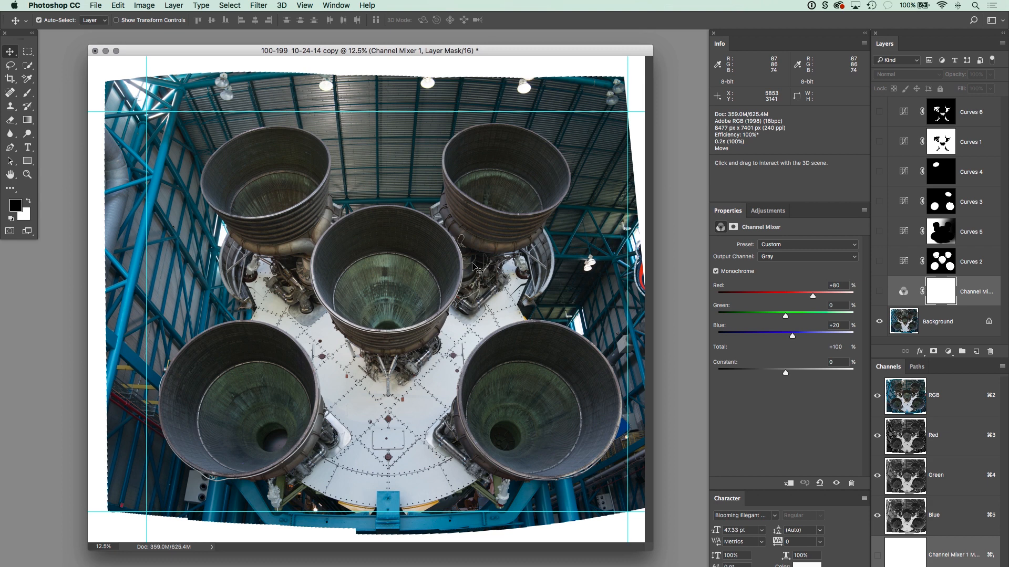
{"action": "mouse_move", "coordinate": [369, 154]}
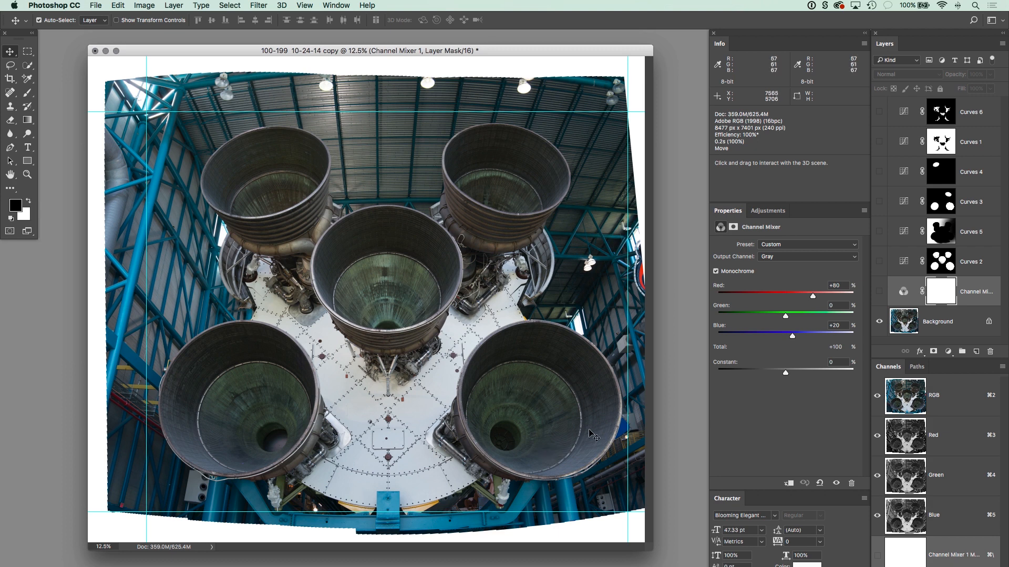
{"action": "mouse_move", "coordinate": [609, 422]}
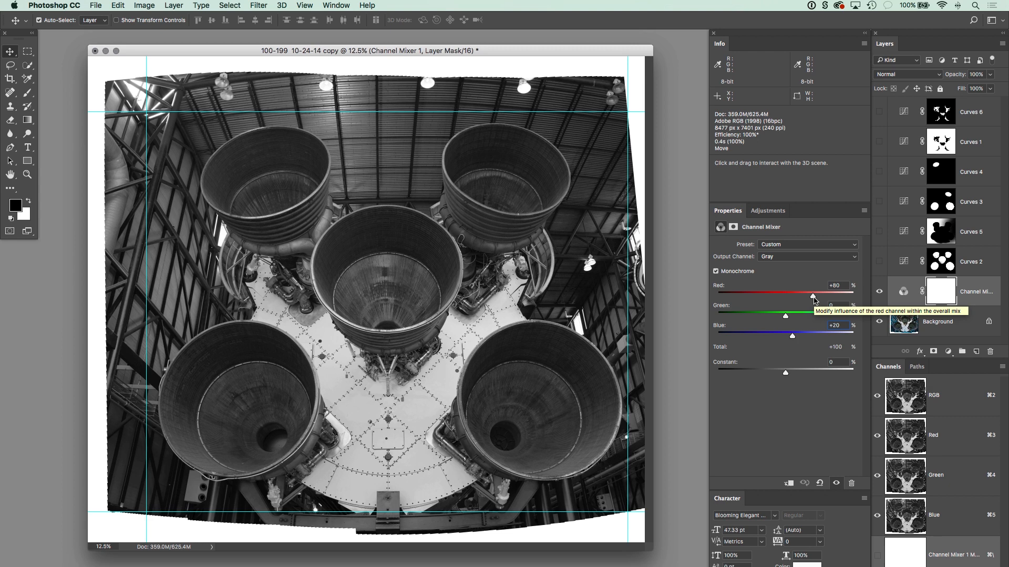
Switch on the masked Curves 1 layer to add contrast to the black-and-white engines
{"action": "left_click", "coordinate": [971, 141]}
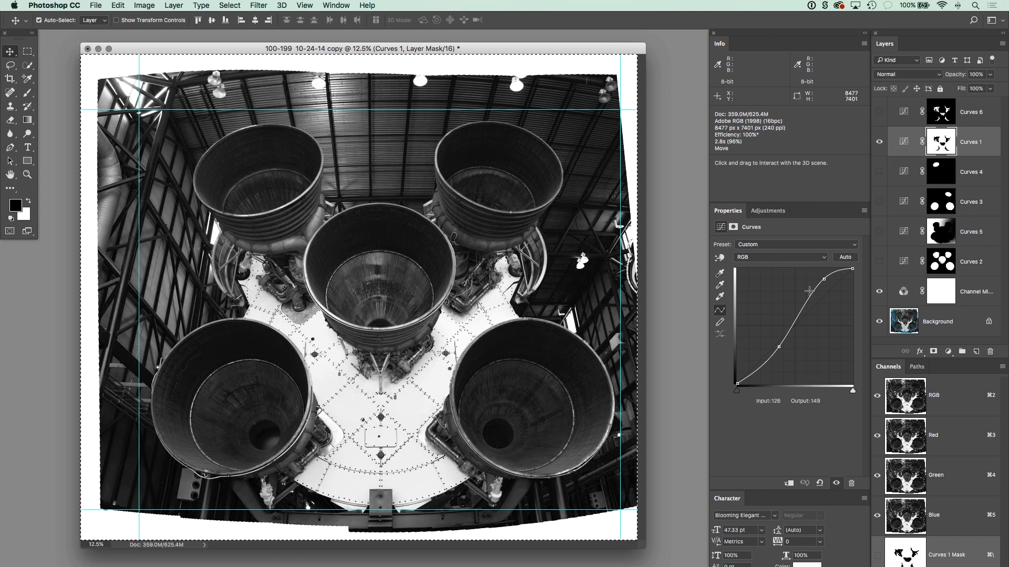
Brighten the highlights and darken the shadows on Curves 1, then restore the gentle S-curve
{"action": "left_click_drag", "start_coordinate": [808, 291], "coordinate": [766, 374]}
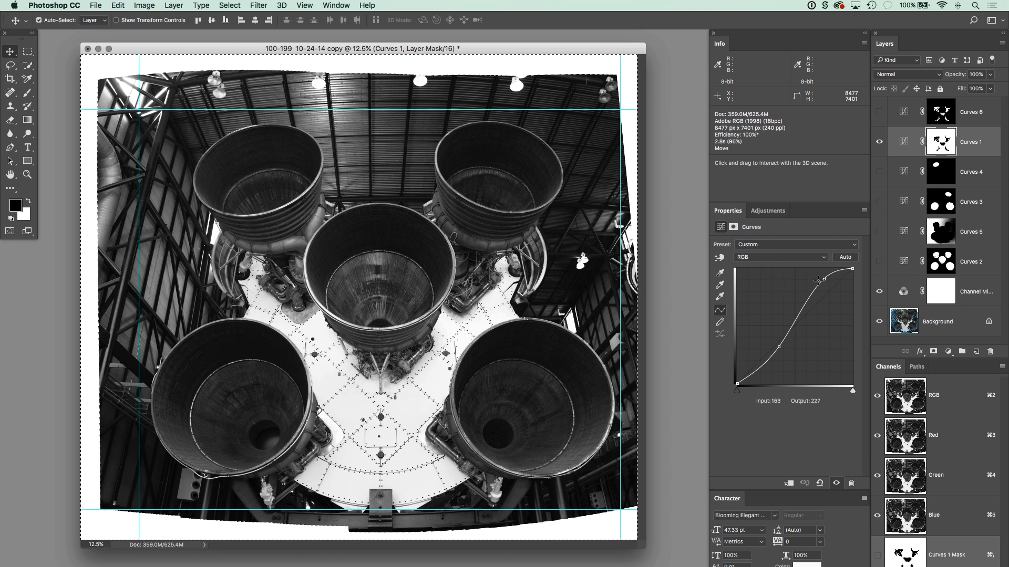
{"action": "left_click_drag", "start_coordinate": [815, 280], "coordinate": [827, 279]}
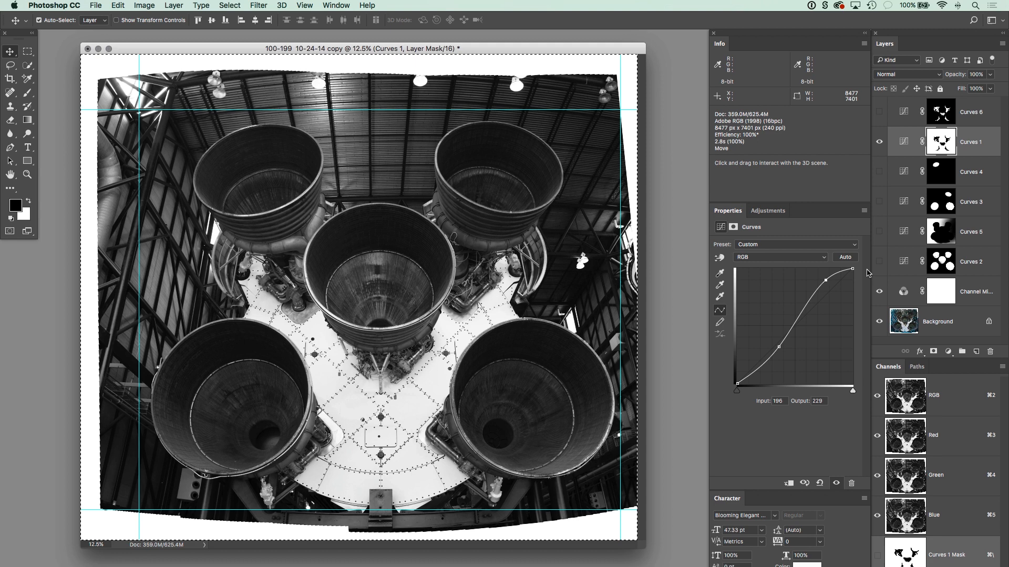
{"action": "mouse_move", "coordinate": [869, 253]}
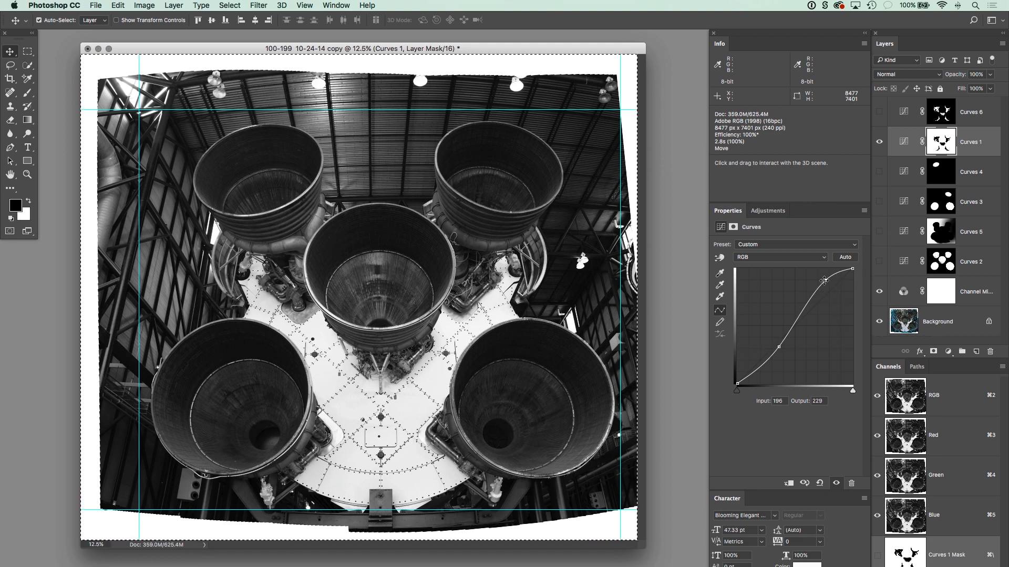
{"action": "left_click_drag", "start_coordinate": [824, 279], "coordinate": [823, 275]}
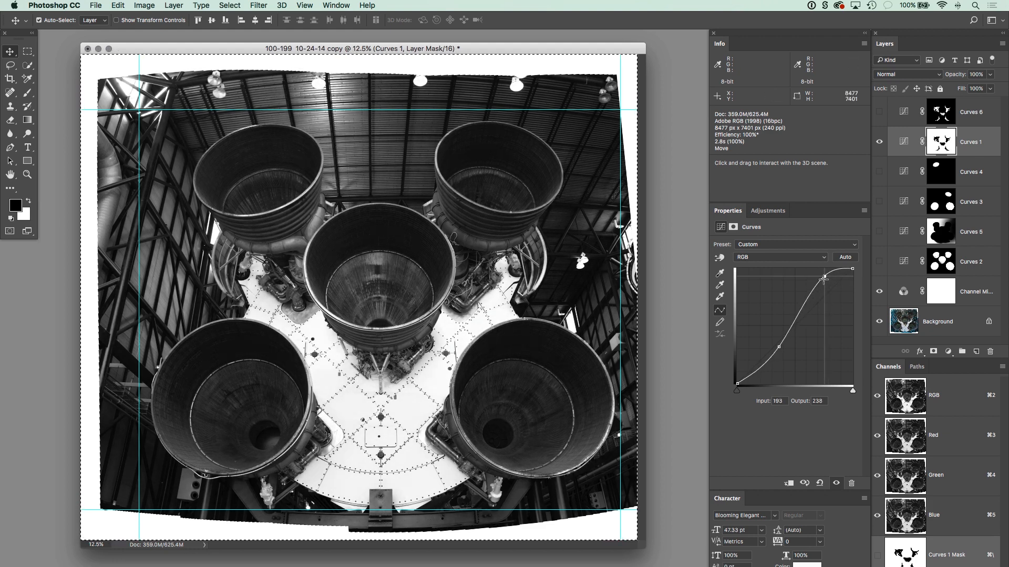
{"action": "left_click_drag", "start_coordinate": [784, 277], "coordinate": [784, 353]}
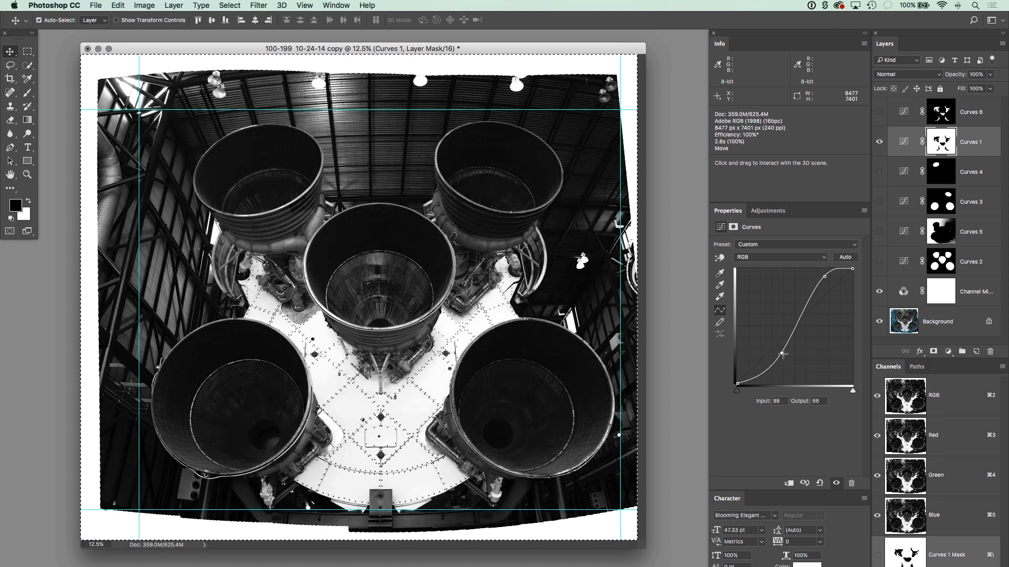
{"action": "left_click_drag", "start_coordinate": [784, 353], "coordinate": [776, 348]}
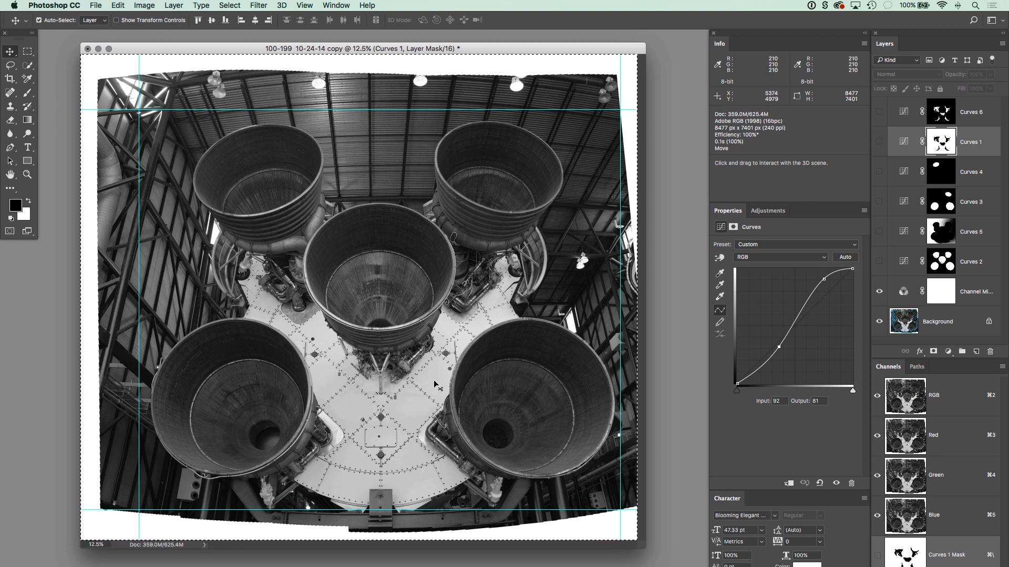
{"action": "mouse_move", "coordinate": [435, 385]}
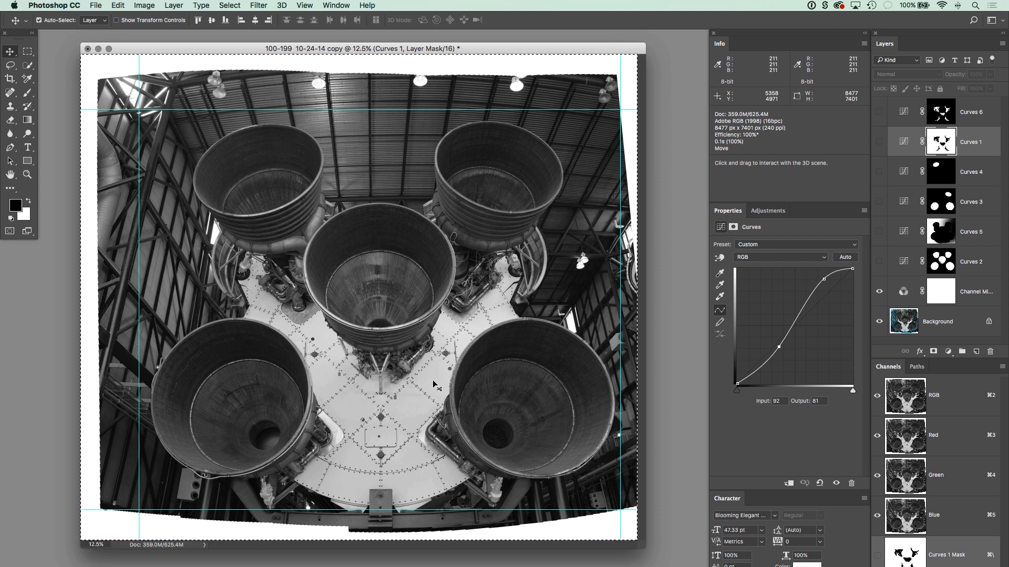
{"action": "mouse_move", "coordinate": [879, 143]}
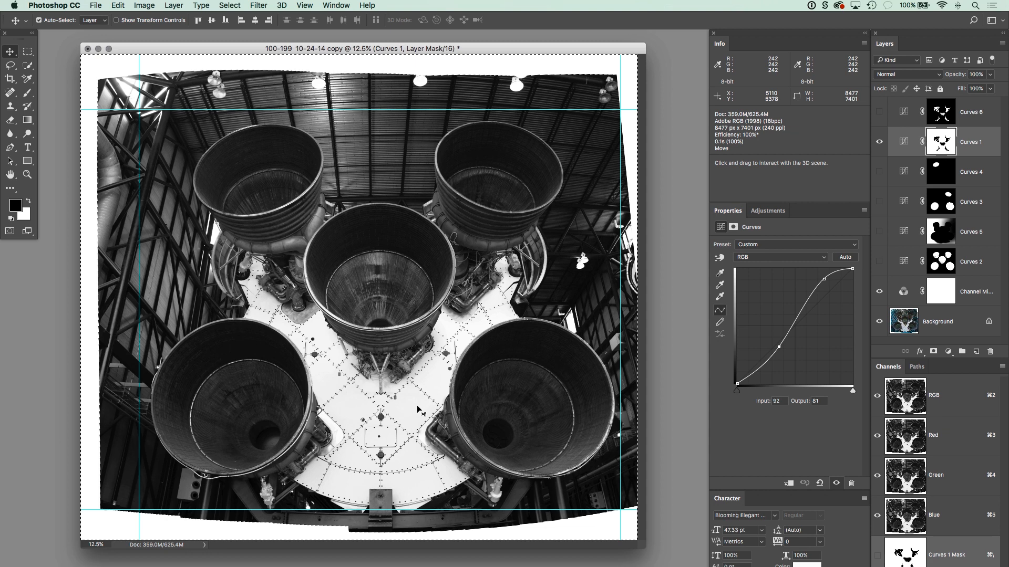
{"action": "mouse_move", "coordinate": [326, 379]}
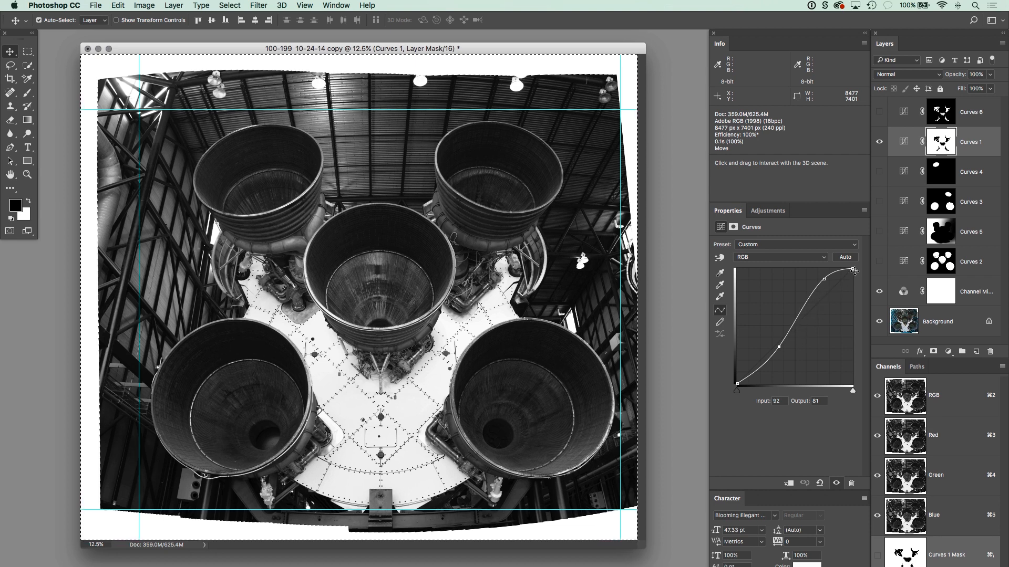
{"action": "mouse_move", "coordinate": [749, 367]}
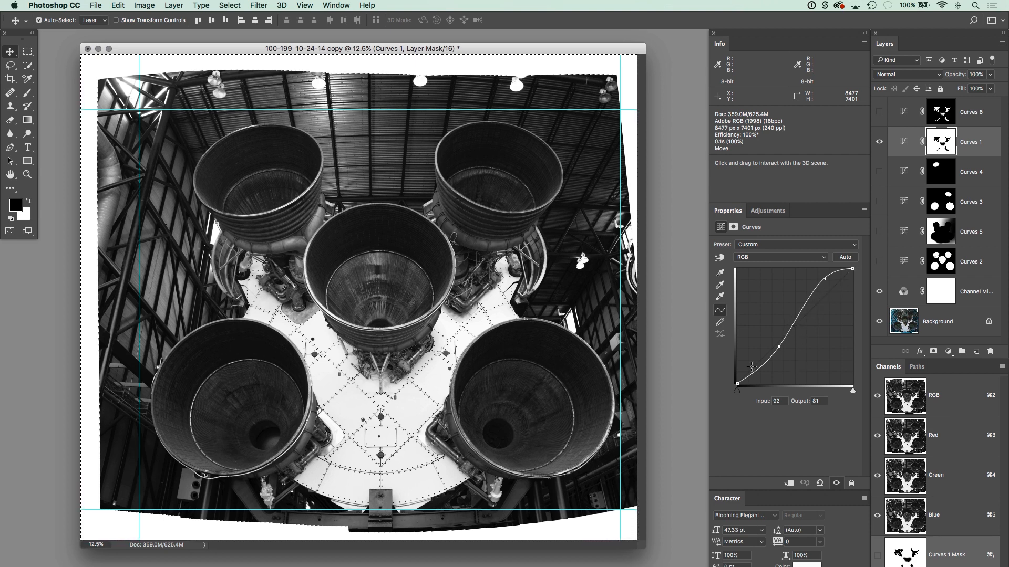
{"action": "mouse_move", "coordinate": [775, 353]}
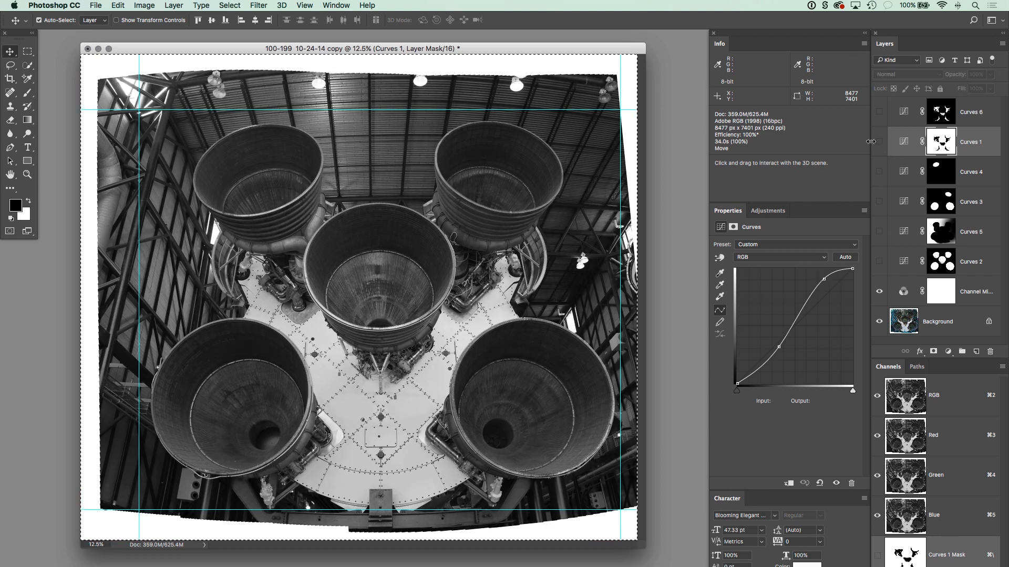
{"action": "mouse_move", "coordinate": [372, 258]}
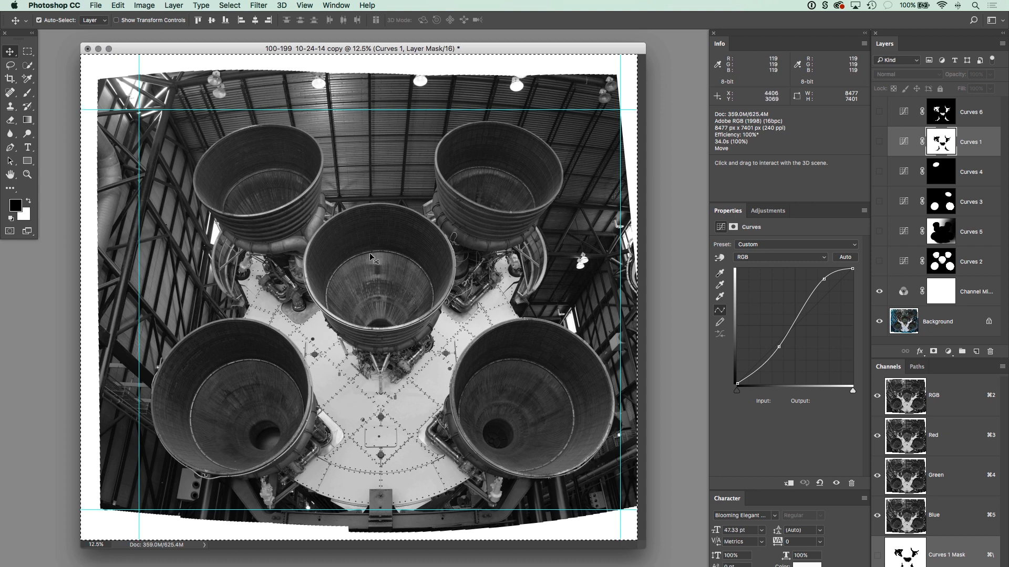
{"action": "mouse_move", "coordinate": [850, 144]}
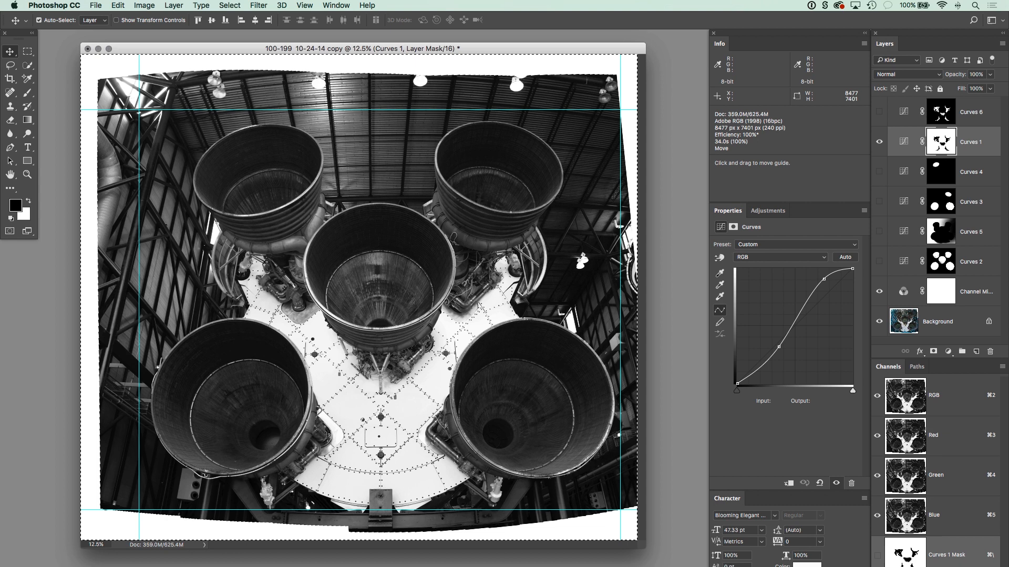
View the Curves 2 mask alone, then fine-tune its highlight and shadow points
{"action": "left_click", "coordinate": [972, 262]}
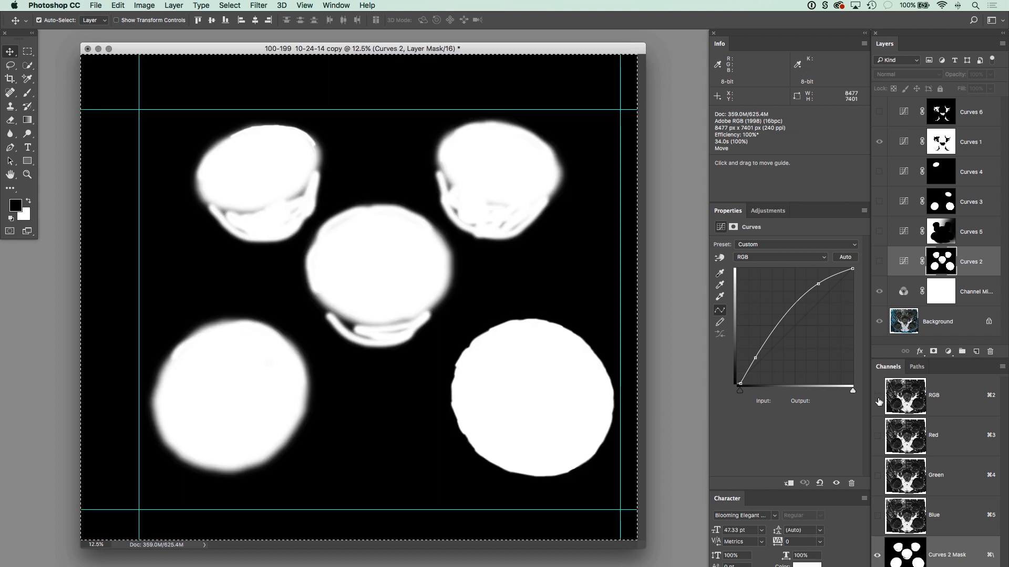
{"action": "mouse_move", "coordinate": [461, 400]}
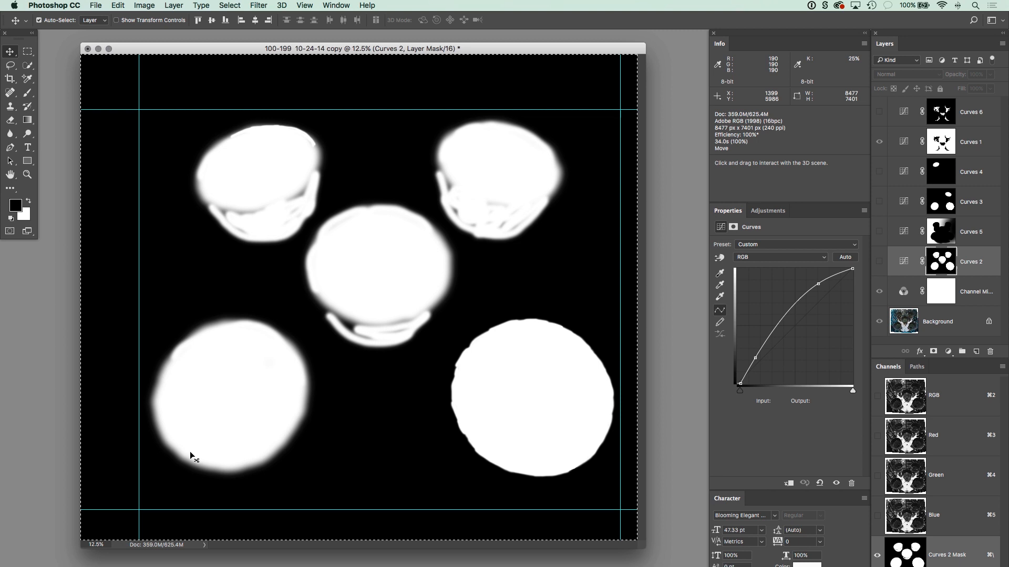
{"action": "mouse_move", "coordinate": [412, 339]}
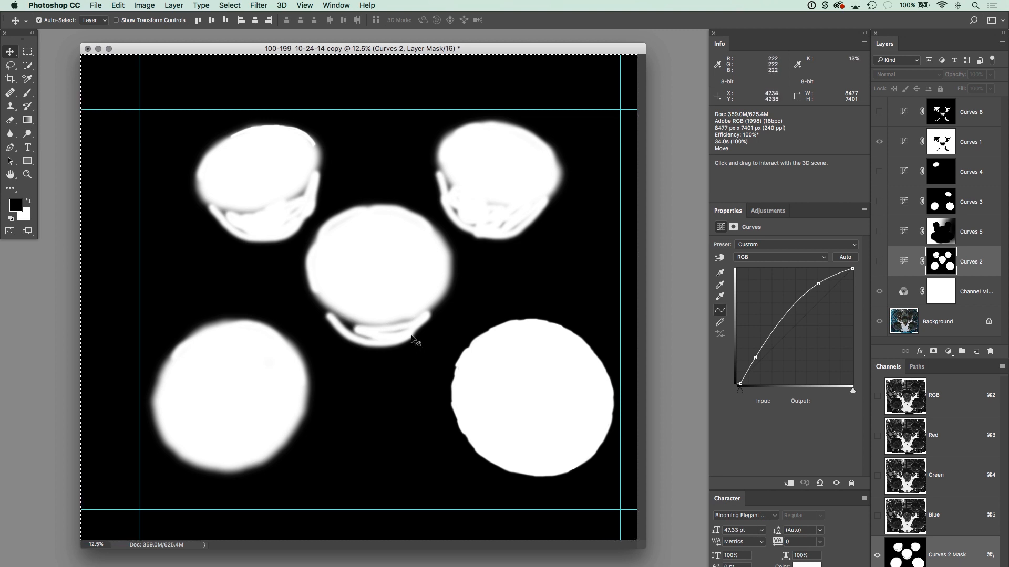
{"action": "mouse_move", "coordinate": [448, 208]}
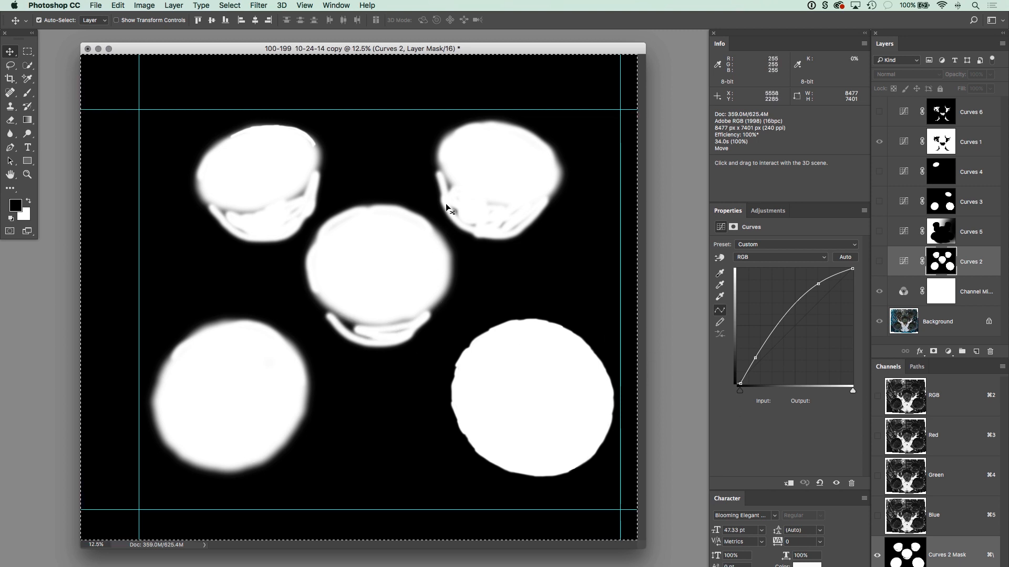
{"action": "mouse_move", "coordinate": [310, 193]}
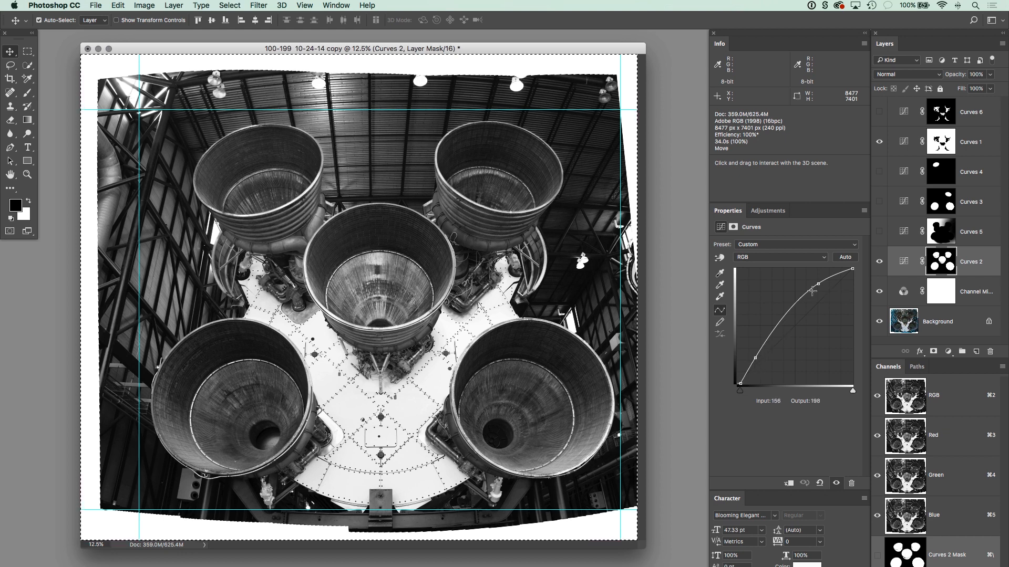
{"action": "left_click_drag", "start_coordinate": [806, 288], "coordinate": [817, 284]}
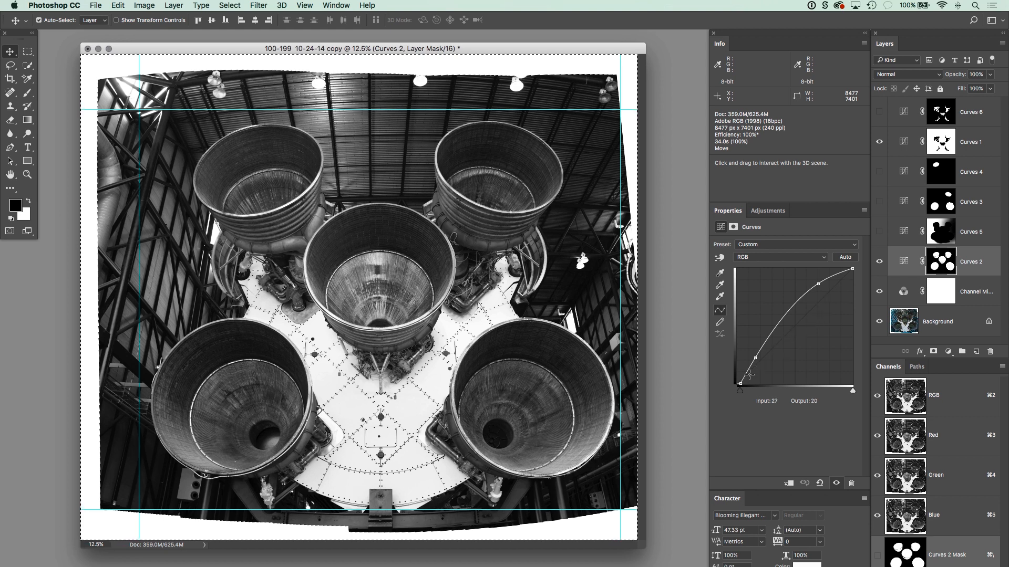
{"action": "left_click_drag", "start_coordinate": [749, 377], "coordinate": [748, 374]}
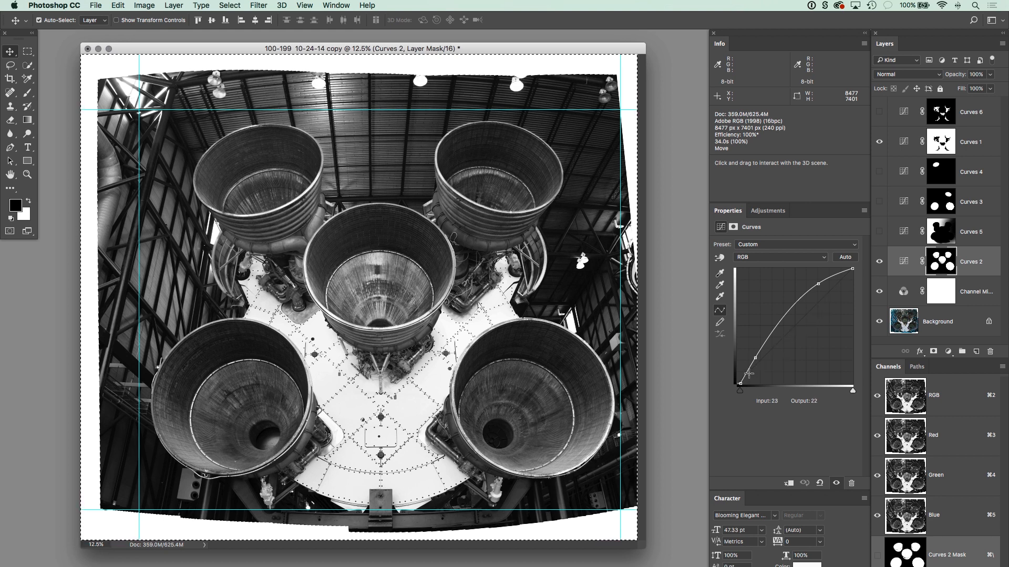
{"action": "left_click_drag", "start_coordinate": [738, 372], "coordinate": [739, 370]}
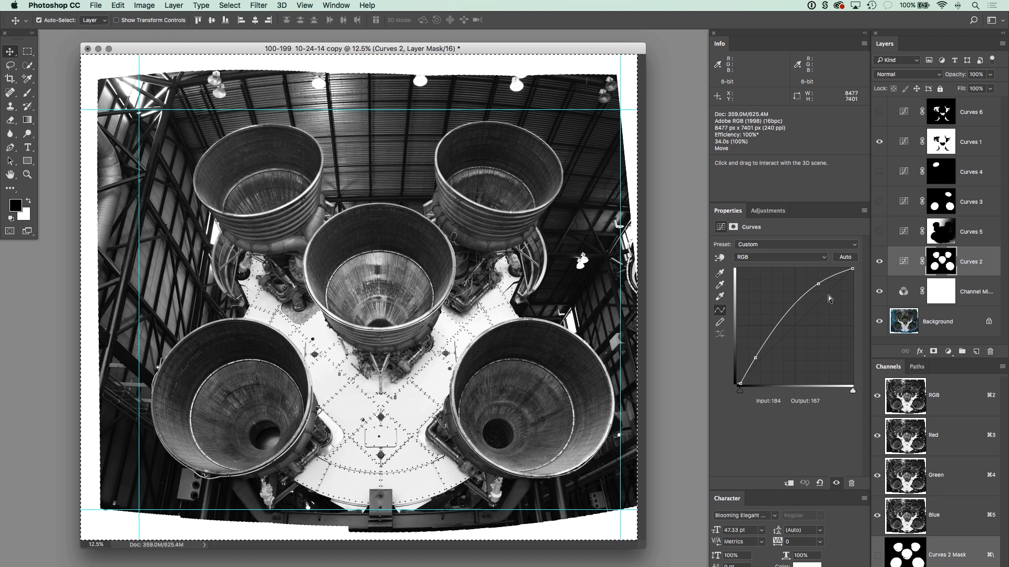
Ease the Curves 2 brightness curve and zoom in on an engine bell's interior
{"action": "left_click_drag", "start_coordinate": [829, 297], "coordinate": [795, 319]}
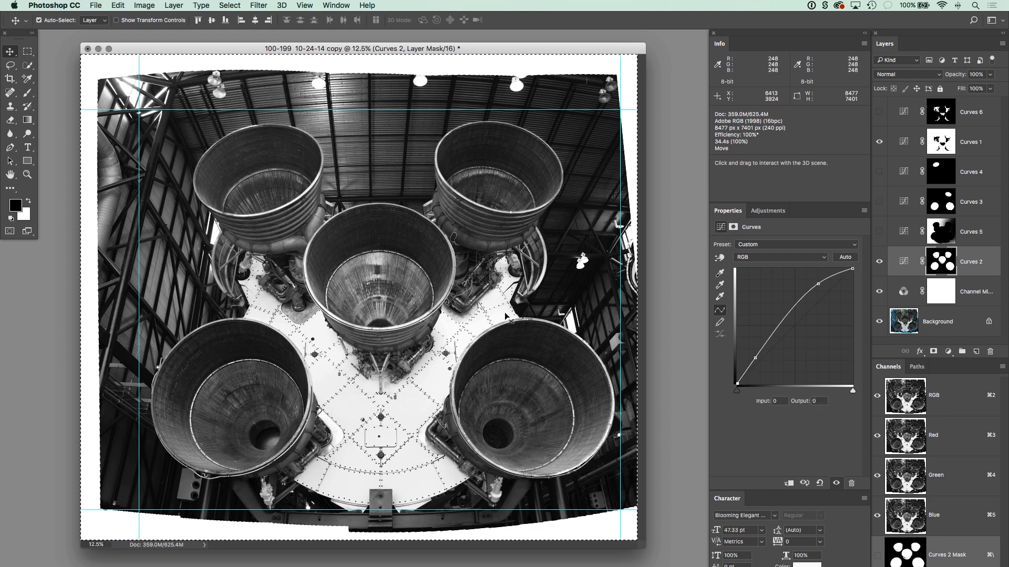
{"action": "left_click_drag", "start_coordinate": [479, 337], "coordinate": [597, 466]}
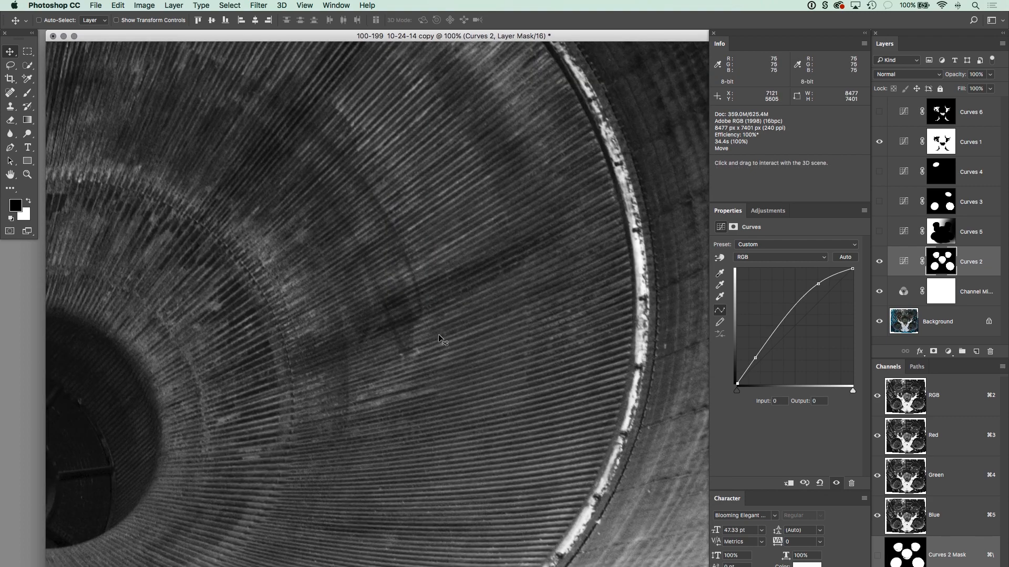
Examine the ridged engine bell interior close up with the Curves 2 curve unchanged
{"action": "left_click_drag", "start_coordinate": [739, 392], "coordinate": [740, 391]}
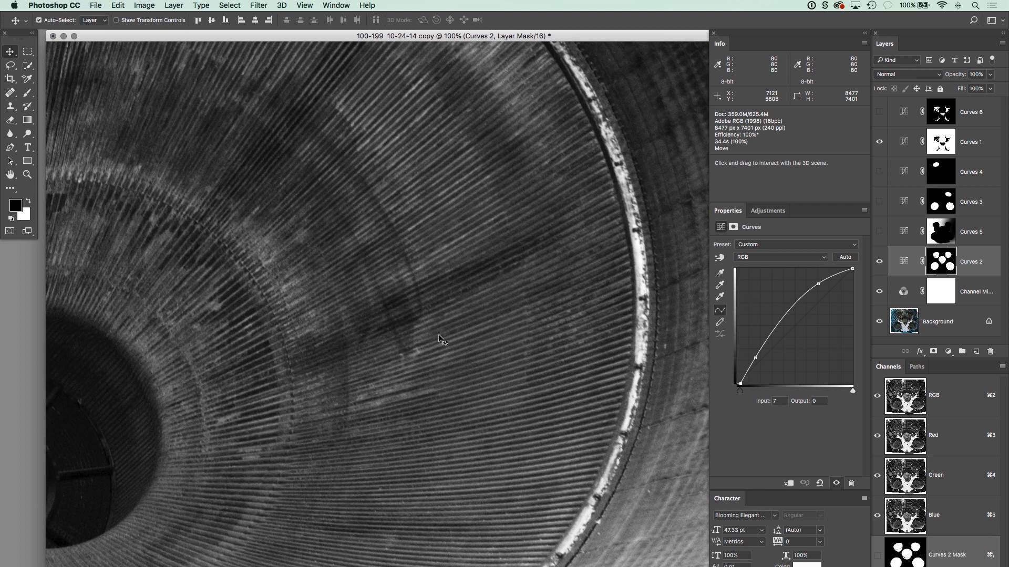
{"action": "mouse_move", "coordinate": [610, 372]}
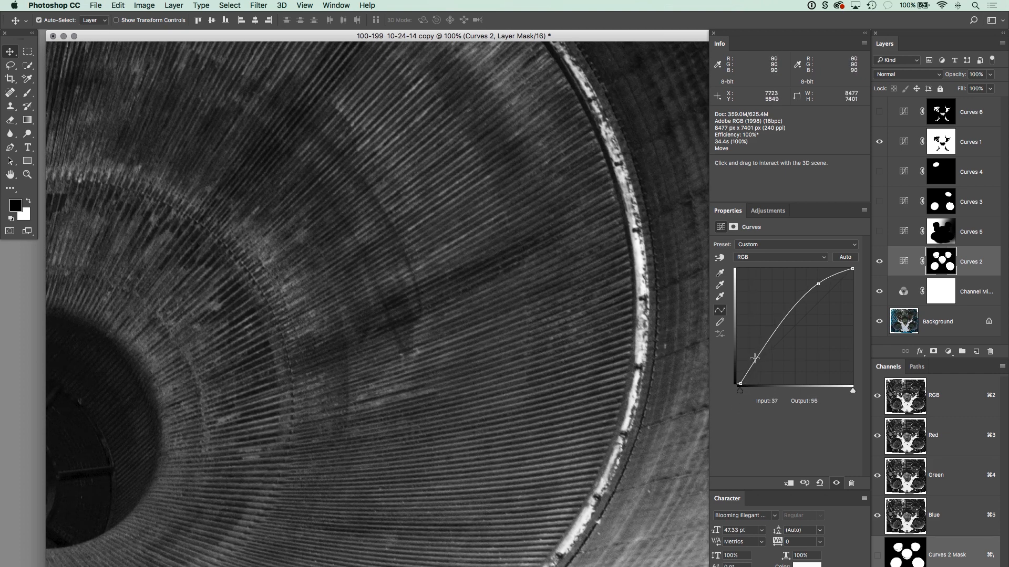
Trial a shadow point on Curves 2, drag it off the graph to delete it, and fit the whole photo on screen
{"action": "left_click_drag", "start_coordinate": [755, 358], "coordinate": [759, 355]}
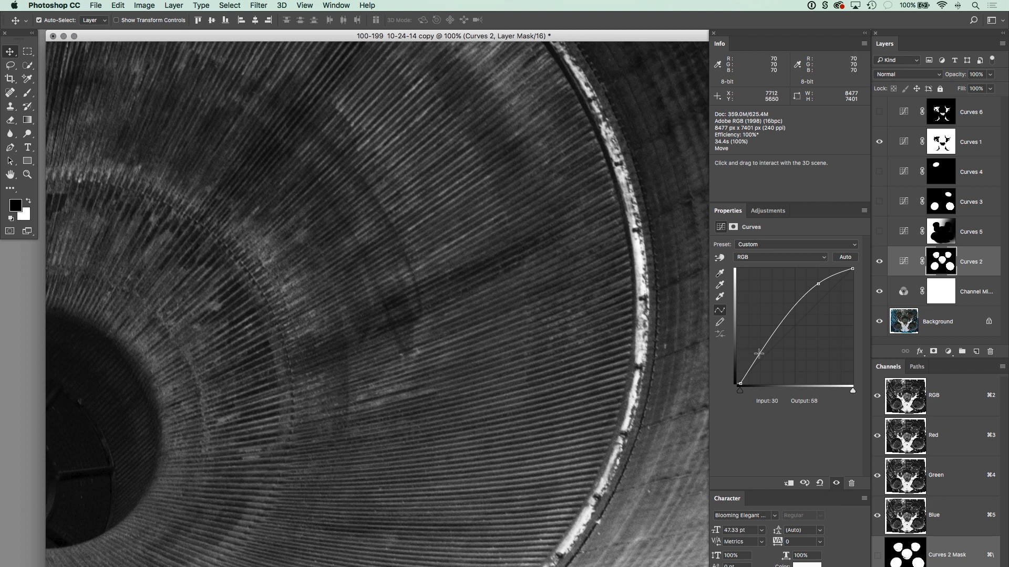
{"action": "left_click_drag", "start_coordinate": [759, 355], "coordinate": [747, 365]}
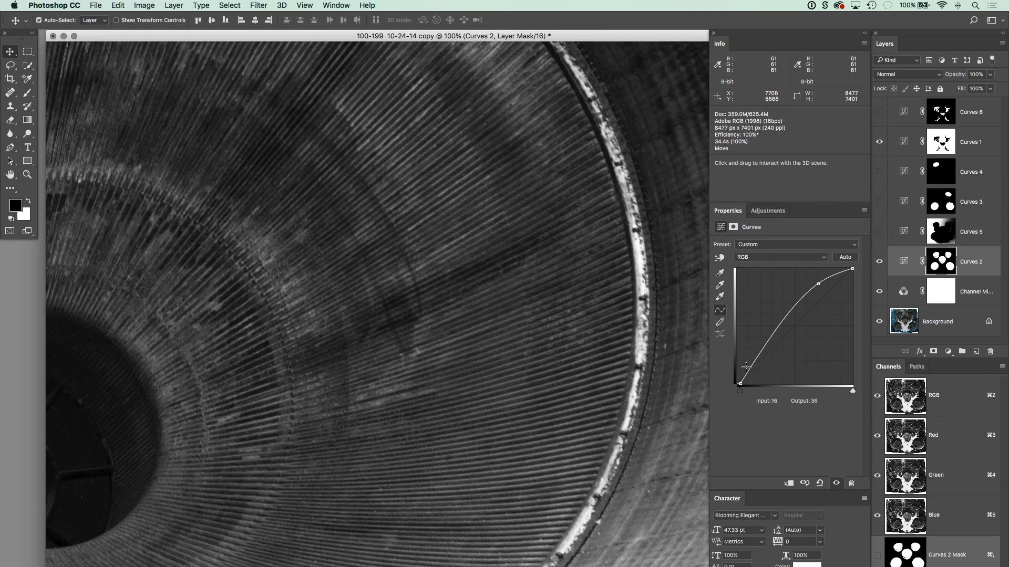
{"action": "left_click_drag", "start_coordinate": [747, 365], "coordinate": [755, 359]}
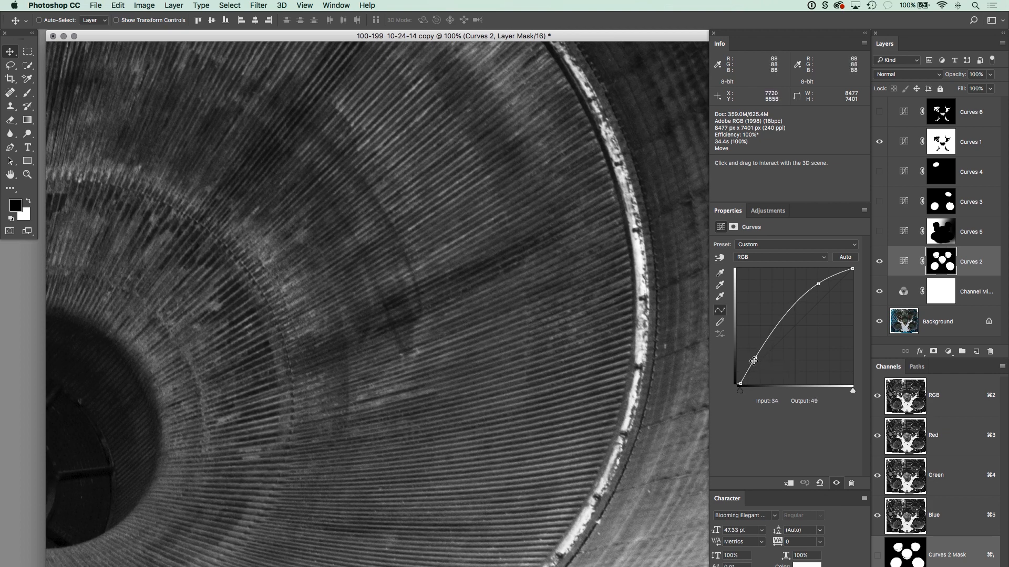
{"action": "left_click_drag", "start_coordinate": [754, 358], "coordinate": [830, 284]}
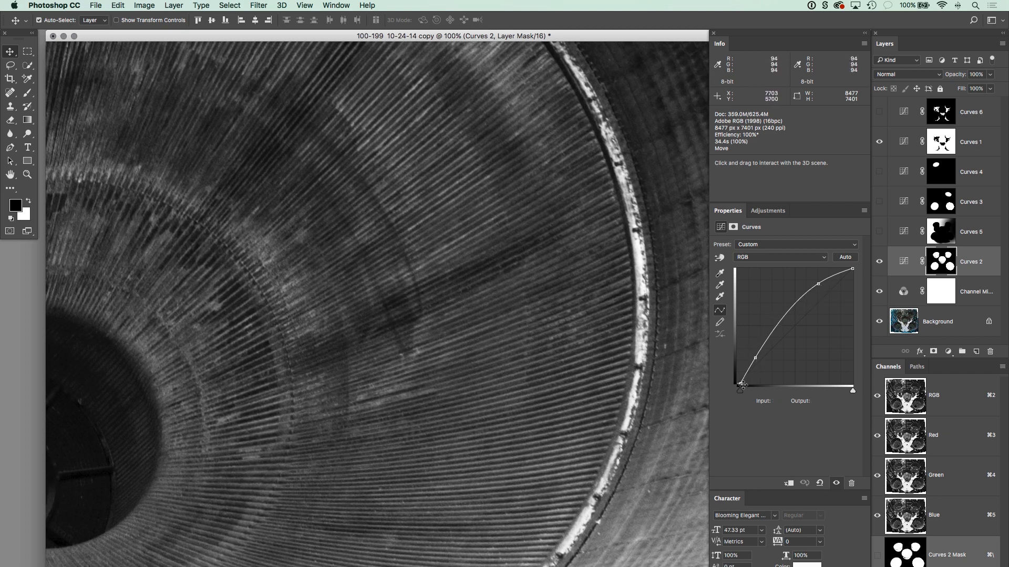
{"action": "left_click_drag", "start_coordinate": [742, 382], "coordinate": [743, 391]}
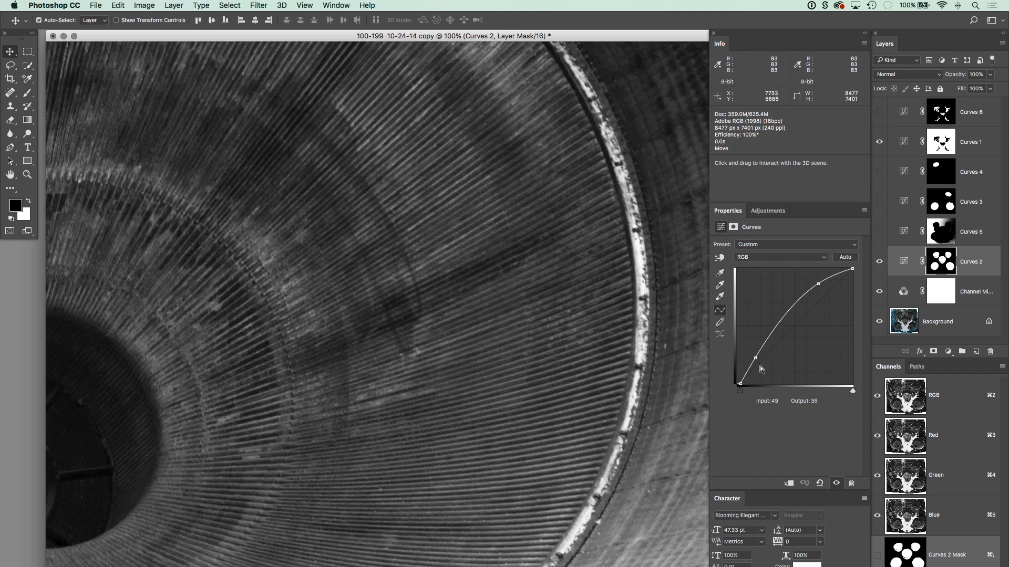
{"action": "left_click_drag", "start_coordinate": [755, 357], "coordinate": [776, 372]}
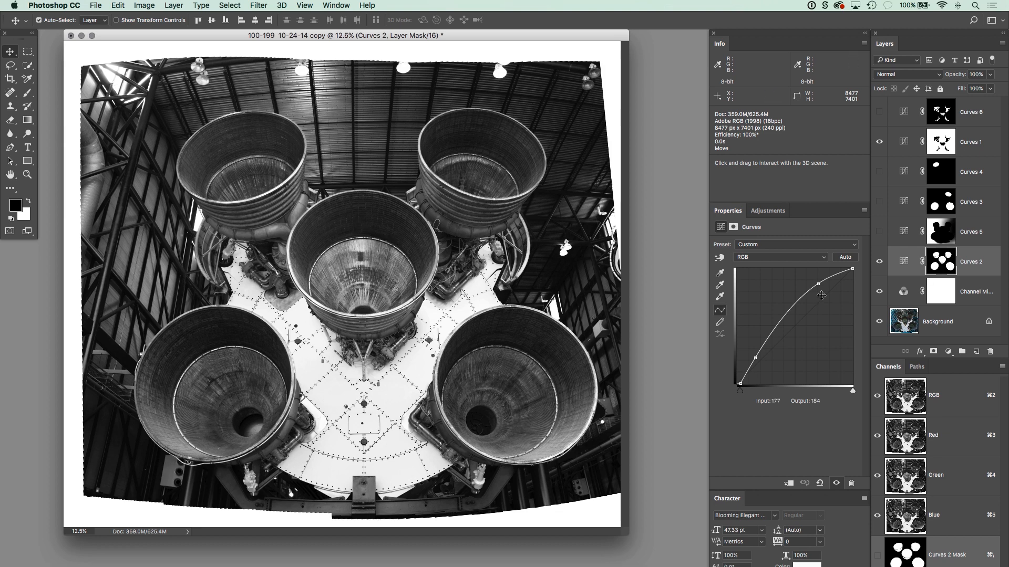
Make Curves 3 the active adjustment so its brightening curve and small-disc mask show
{"action": "left_click_drag", "start_coordinate": [822, 295], "coordinate": [770, 328]}
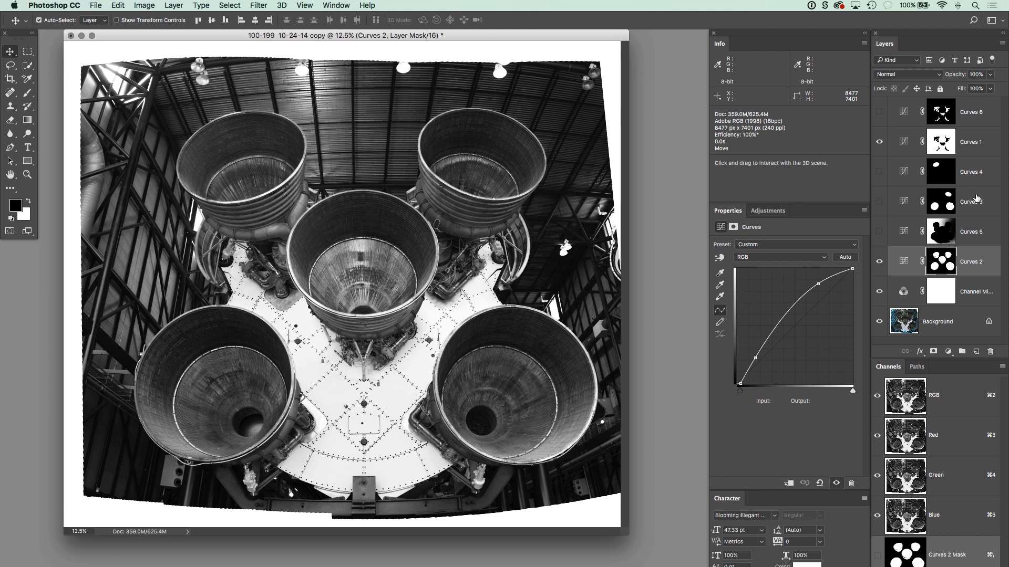
{"action": "left_click", "coordinate": [969, 201]}
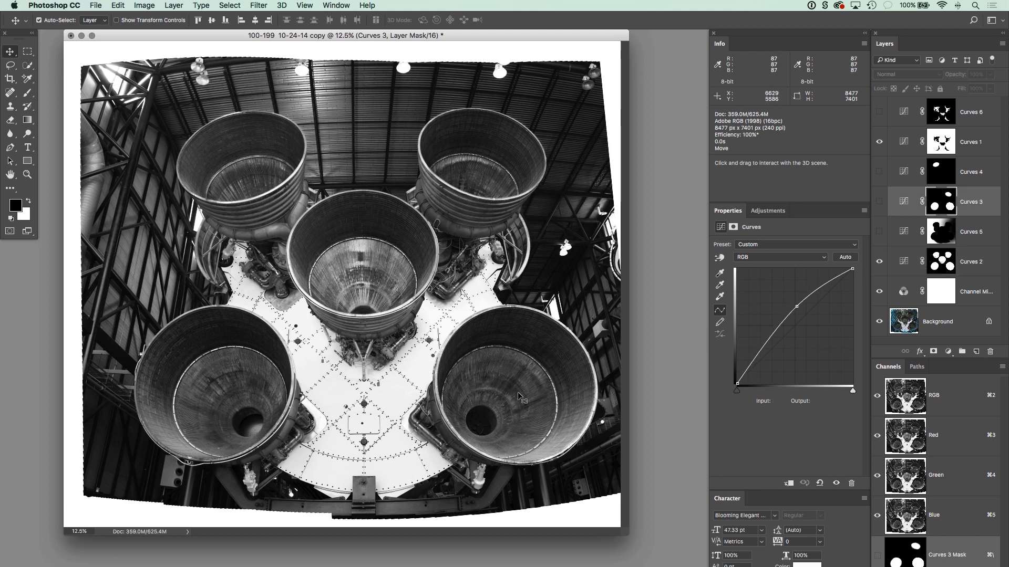
{"action": "mouse_move", "coordinate": [253, 417]}
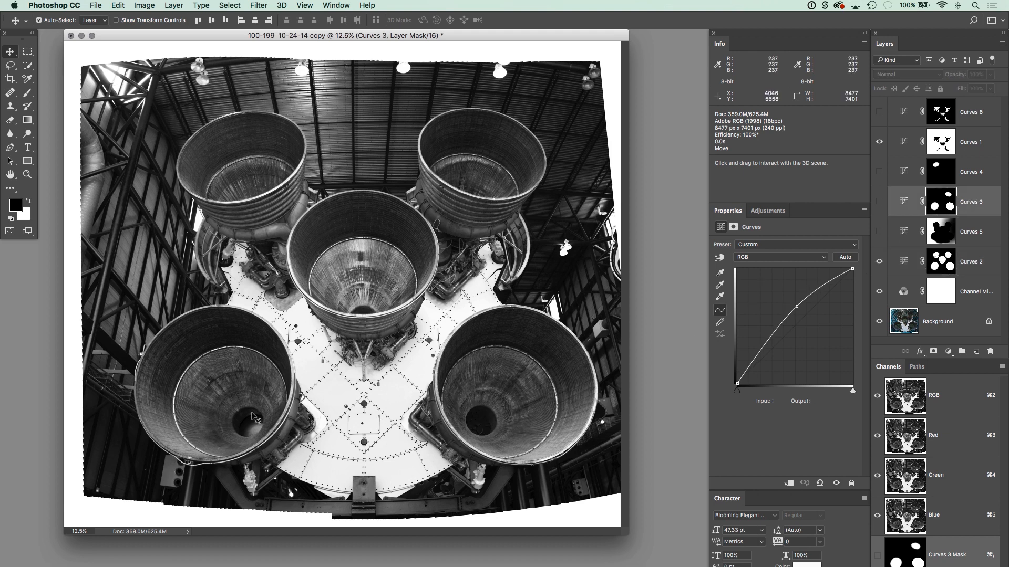
{"action": "mouse_move", "coordinate": [196, 367]}
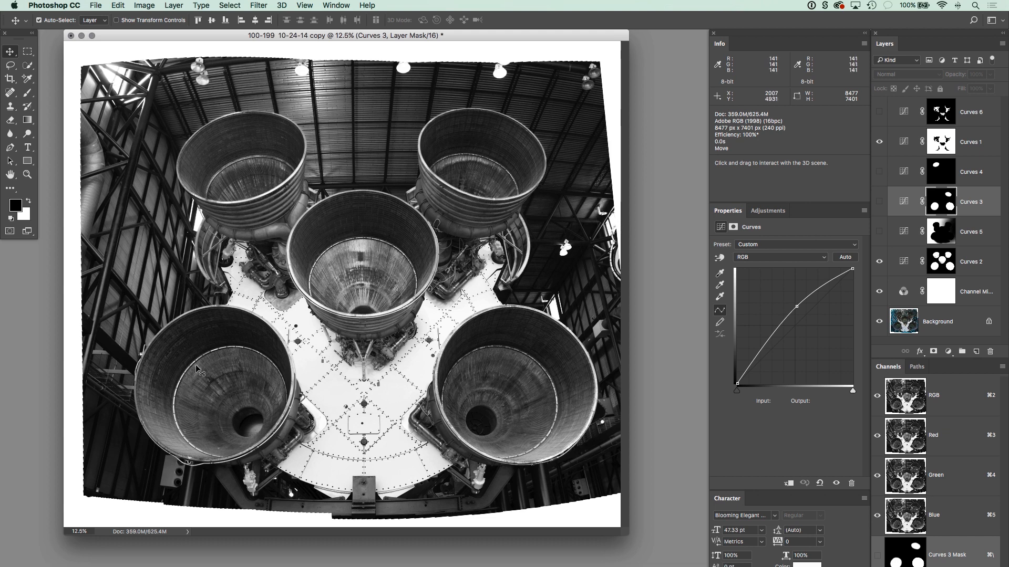
{"action": "mouse_move", "coordinate": [351, 256]}
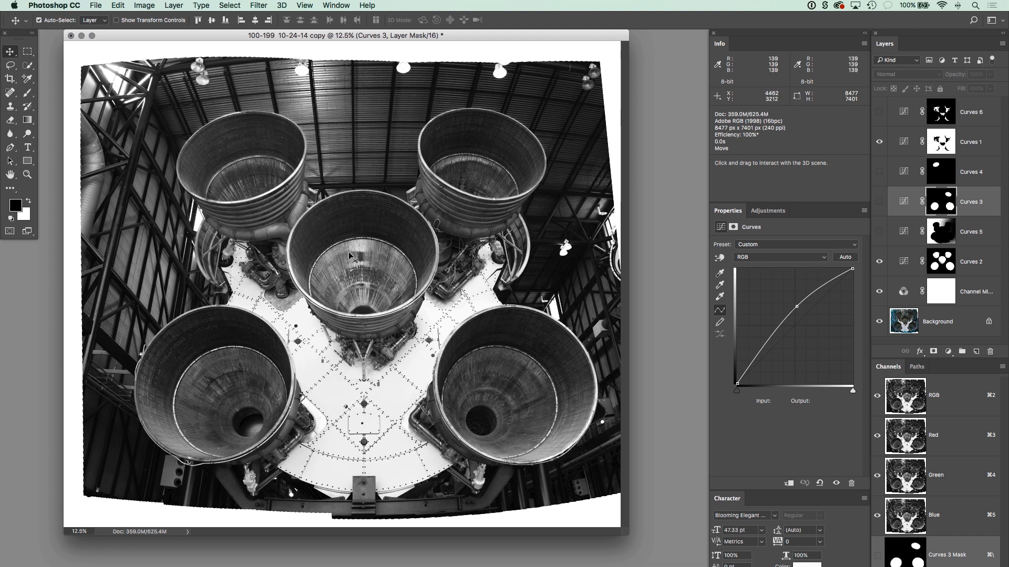
{"action": "mouse_move", "coordinate": [381, 288]}
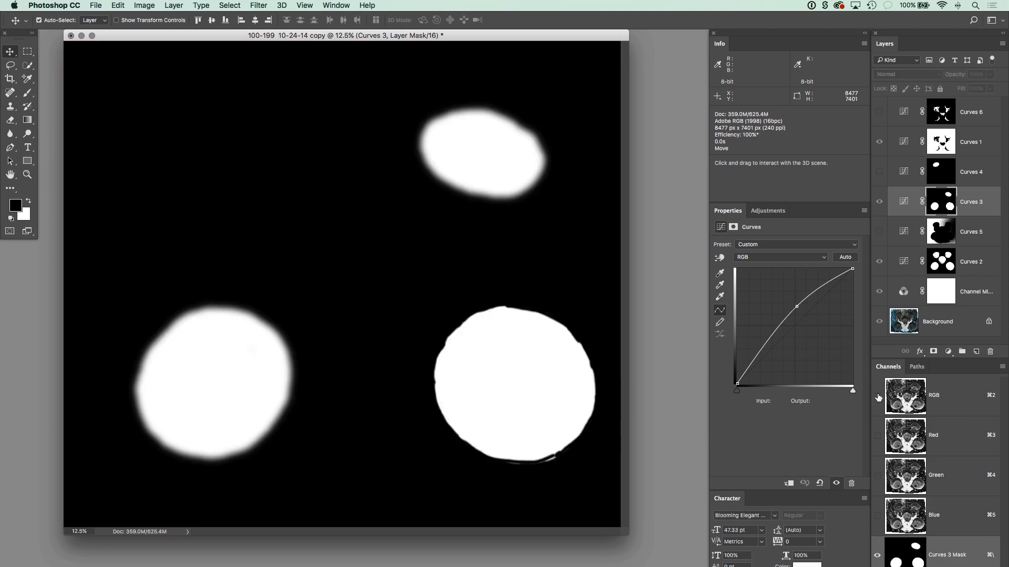
{"action": "mouse_move", "coordinate": [478, 385]}
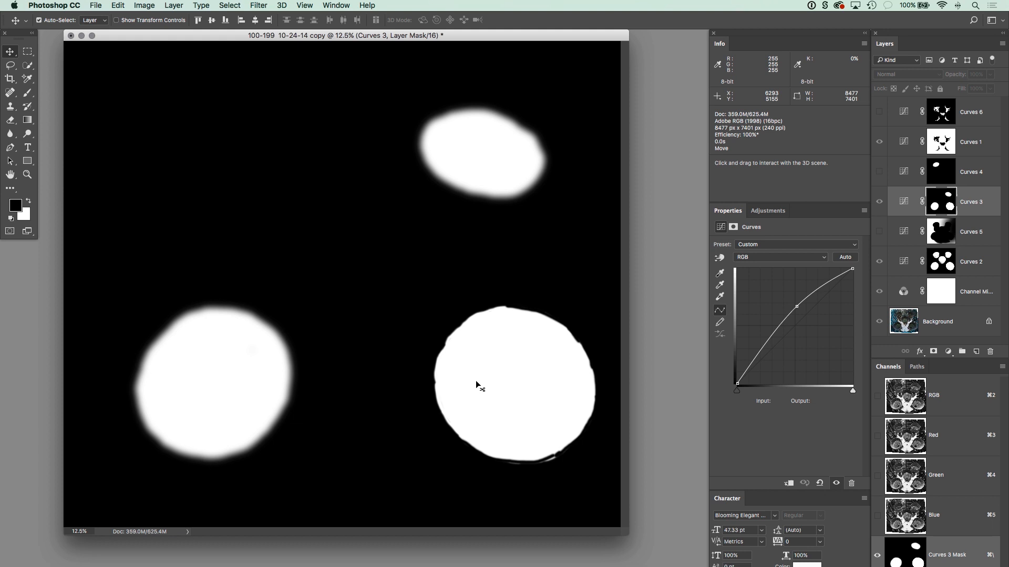
{"action": "mouse_move", "coordinate": [884, 242]}
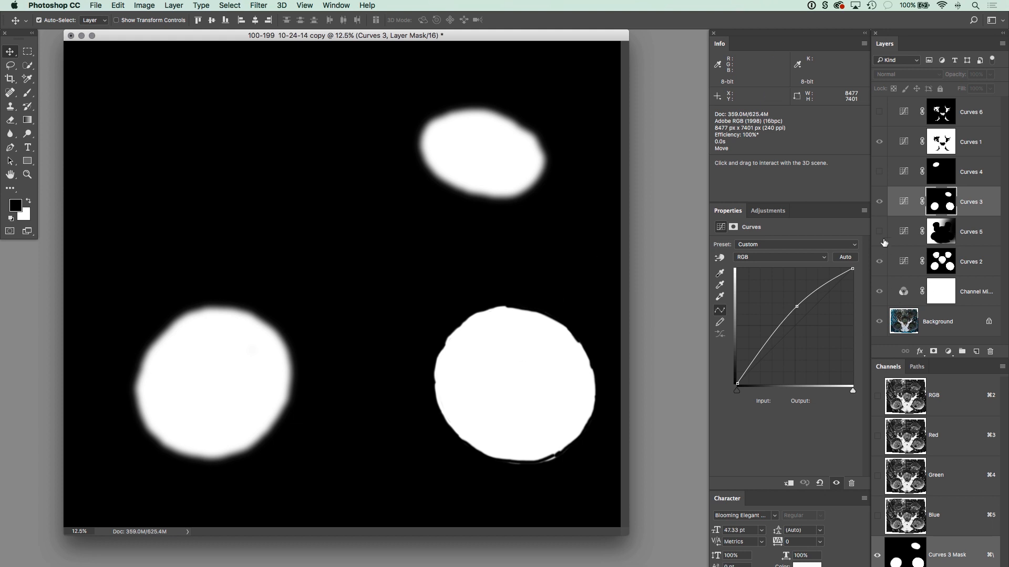
{"action": "mouse_move", "coordinate": [881, 204]}
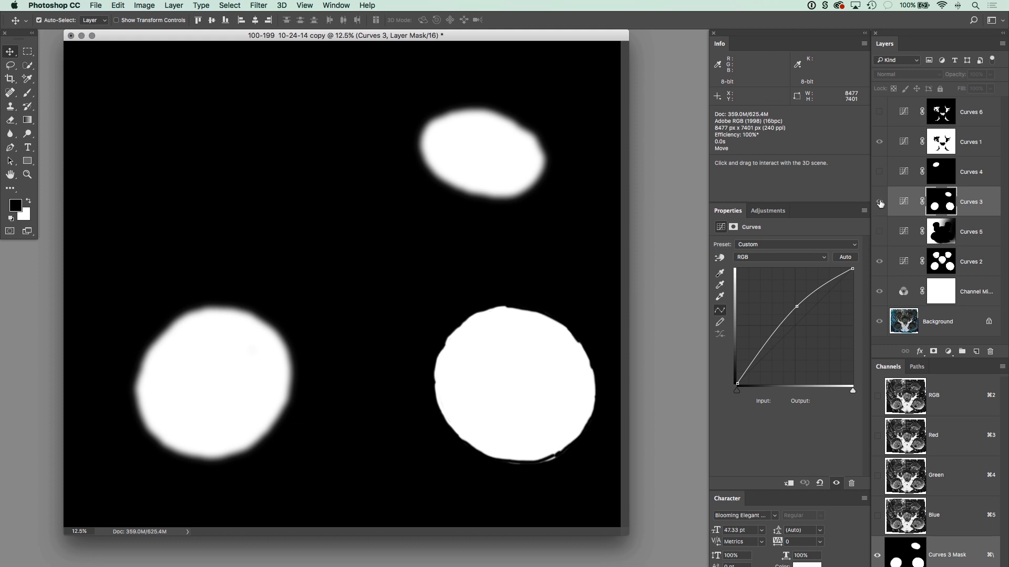
{"action": "mouse_move", "coordinate": [875, 396]}
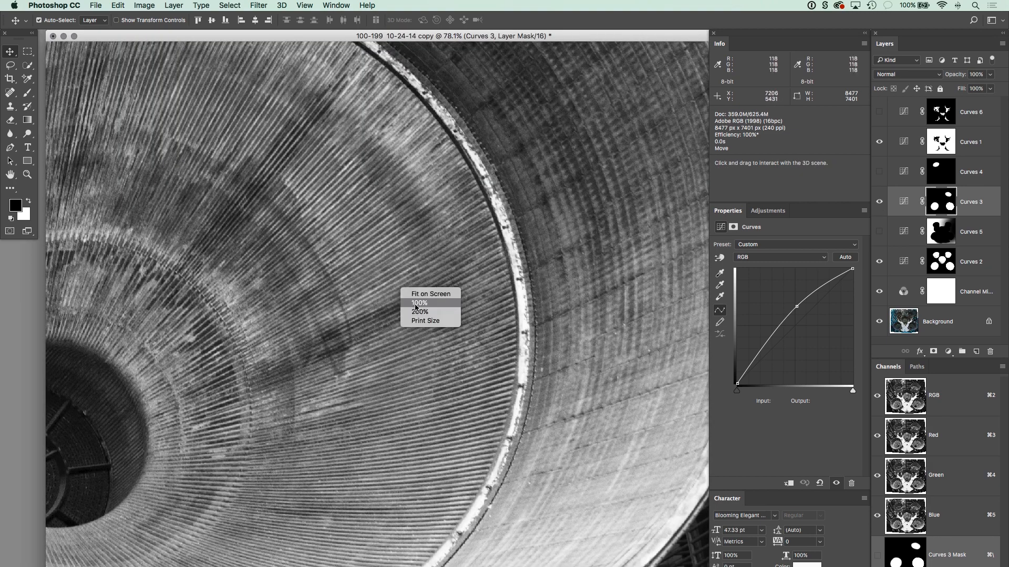
Zoom to a preset level on an engine bell and toggle Curves 3 to compare with and without it
{"action": "left_click", "coordinate": [419, 303]}
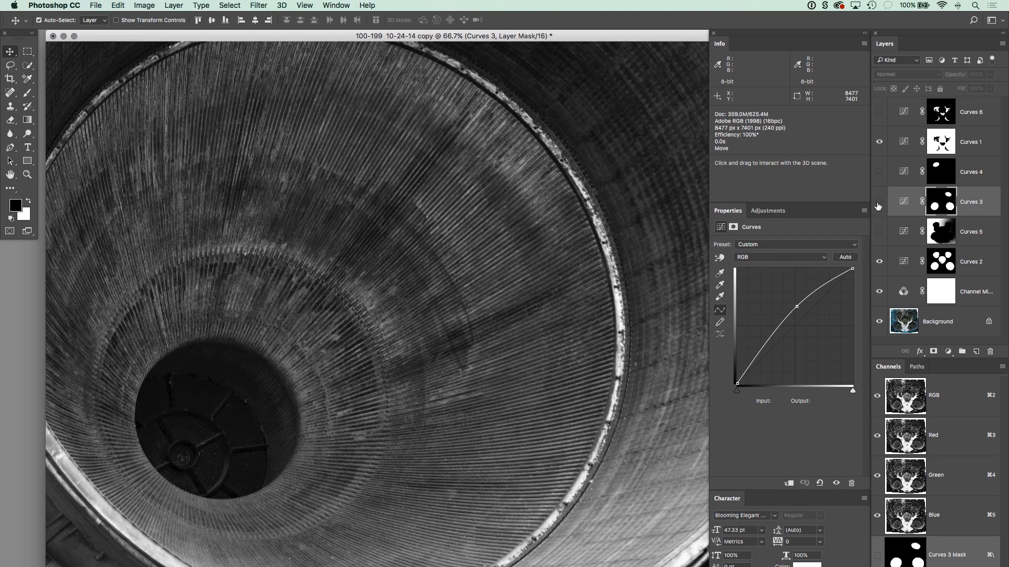
{"action": "left_click", "coordinate": [879, 201]}
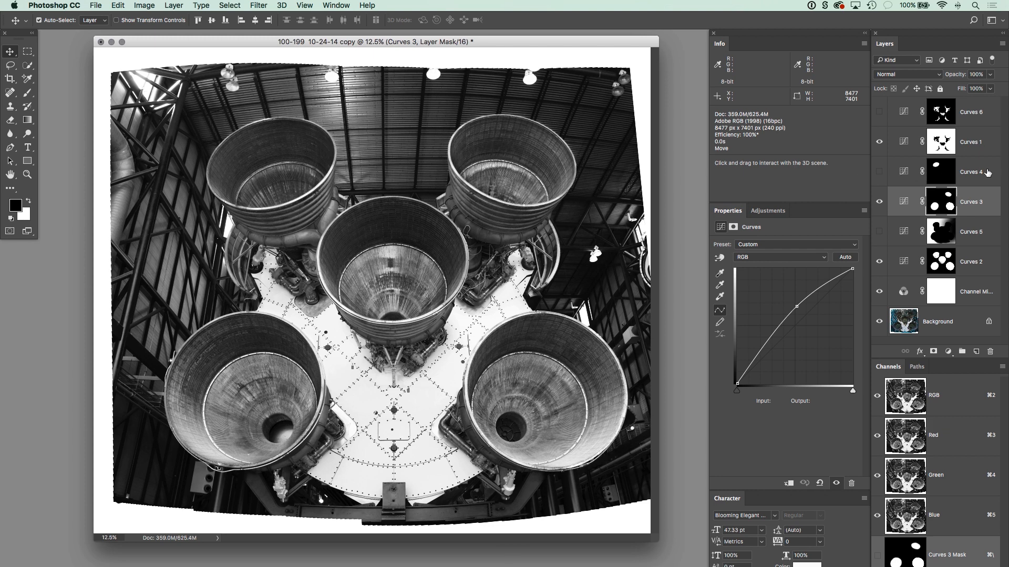
{"action": "mouse_move", "coordinate": [556, 404]}
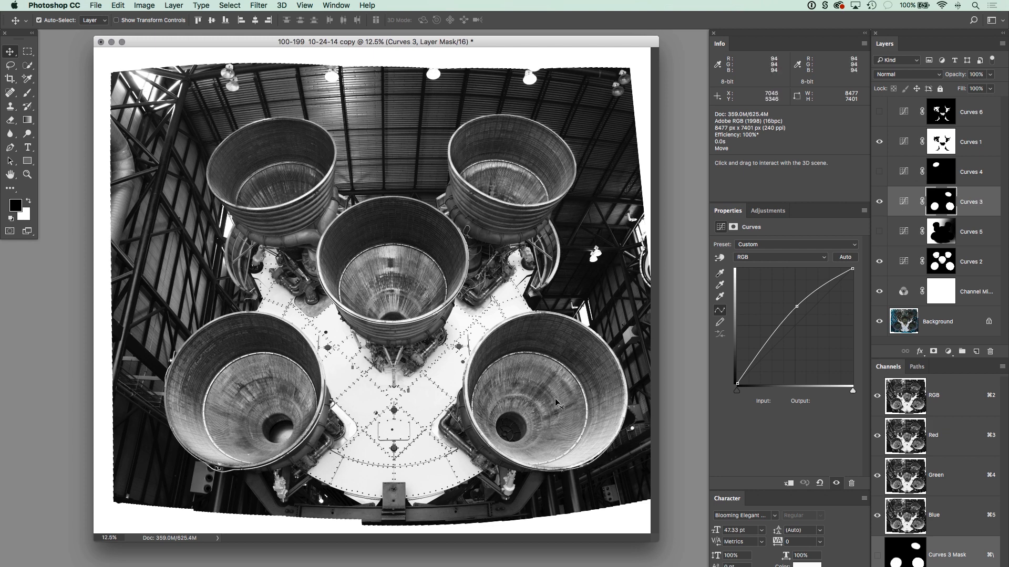
{"action": "mouse_move", "coordinate": [986, 179]}
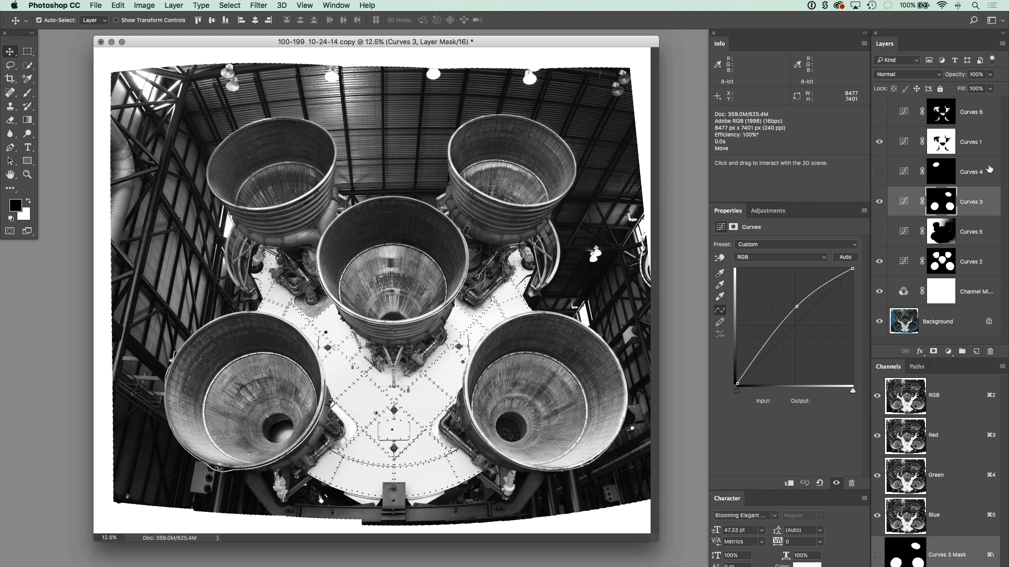
{"action": "left_click", "coordinate": [971, 171]}
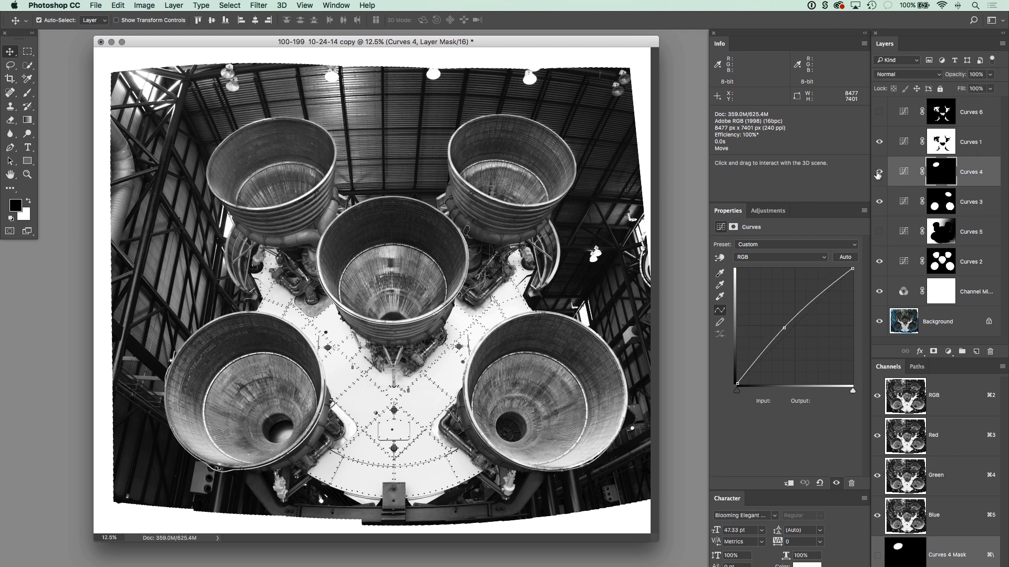
{"action": "mouse_move", "coordinate": [500, 187]}
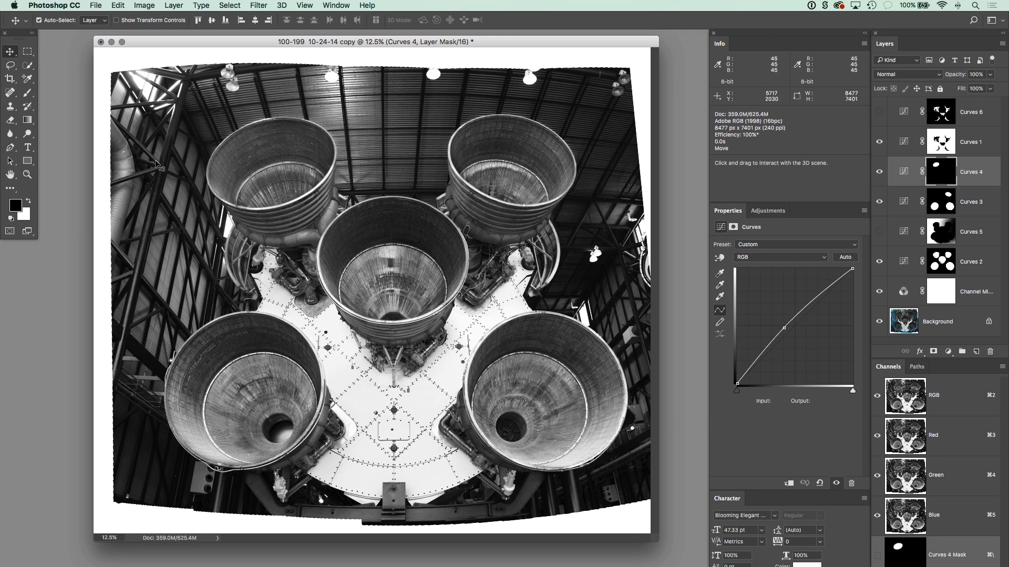
{"action": "mouse_move", "coordinate": [975, 204]}
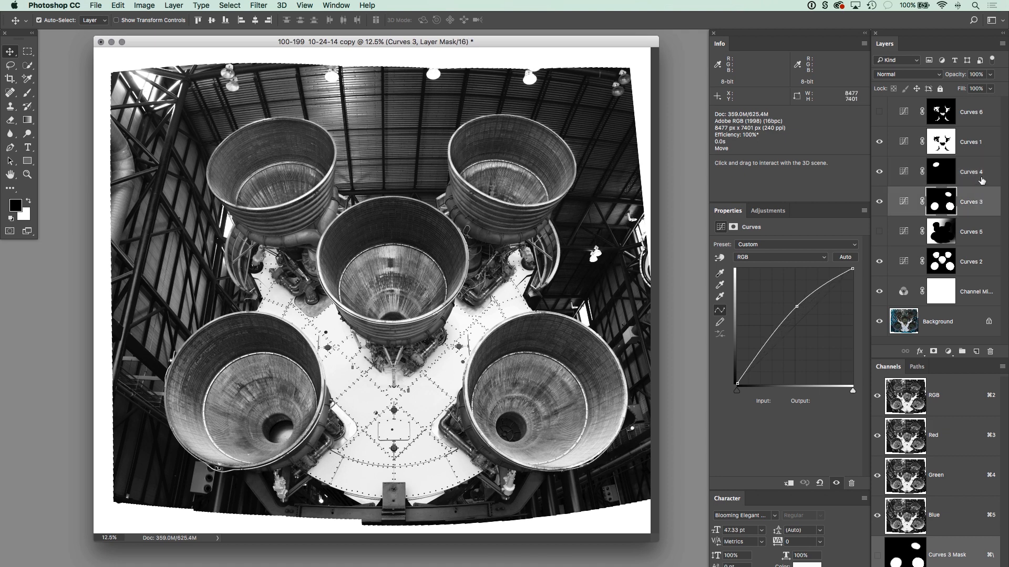
{"action": "left_click", "coordinate": [971, 171]}
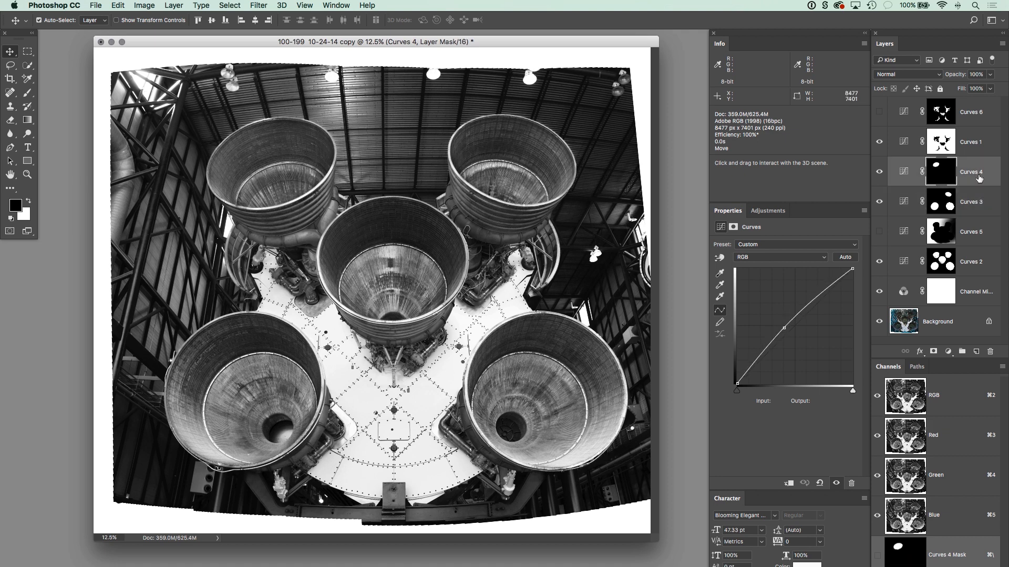
{"action": "mouse_move", "coordinate": [266, 177]}
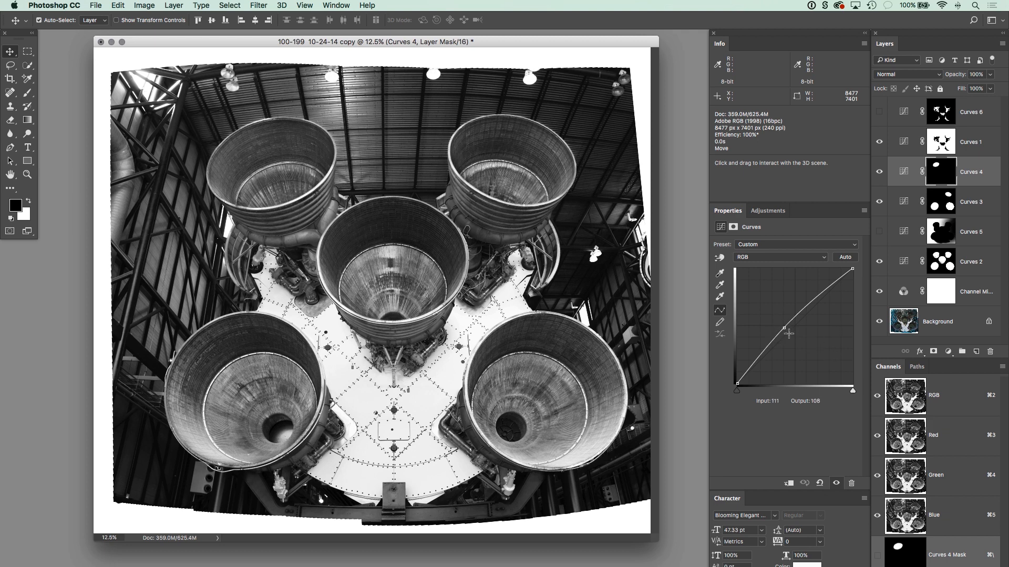
{"action": "left_click", "coordinate": [973, 202]}
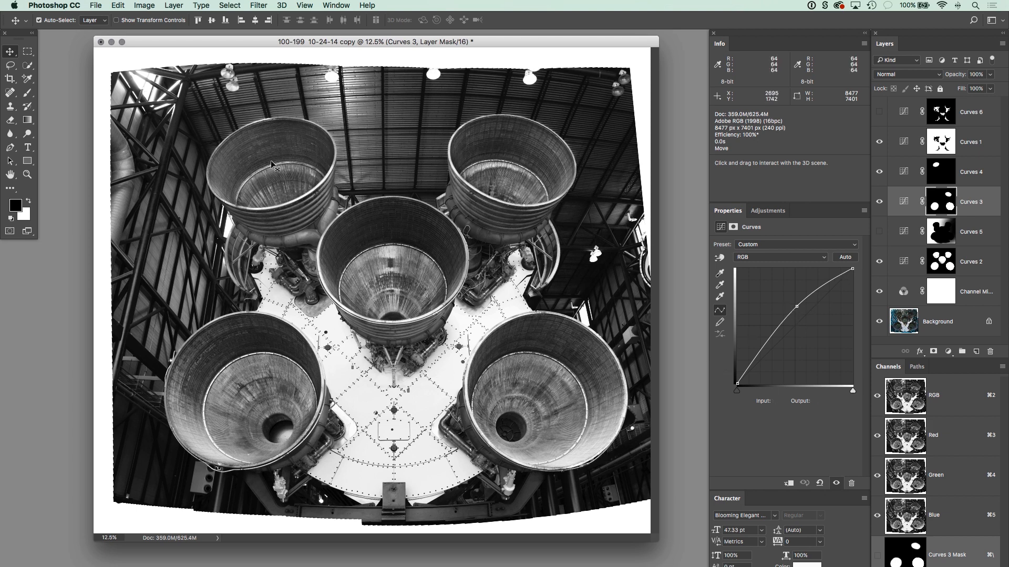
{"action": "left_click", "coordinate": [971, 171]}
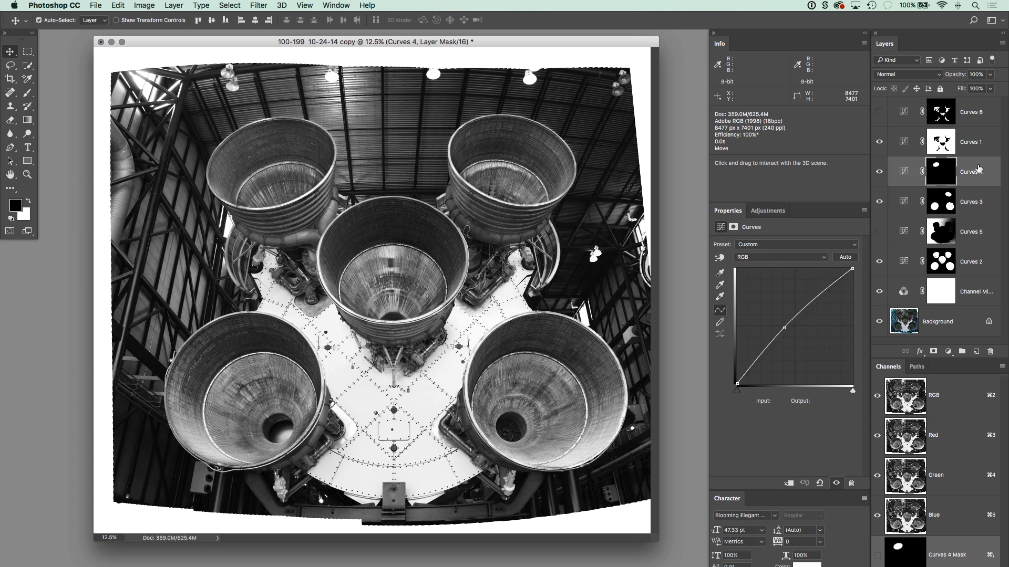
{"action": "mouse_move", "coordinate": [958, 185]}
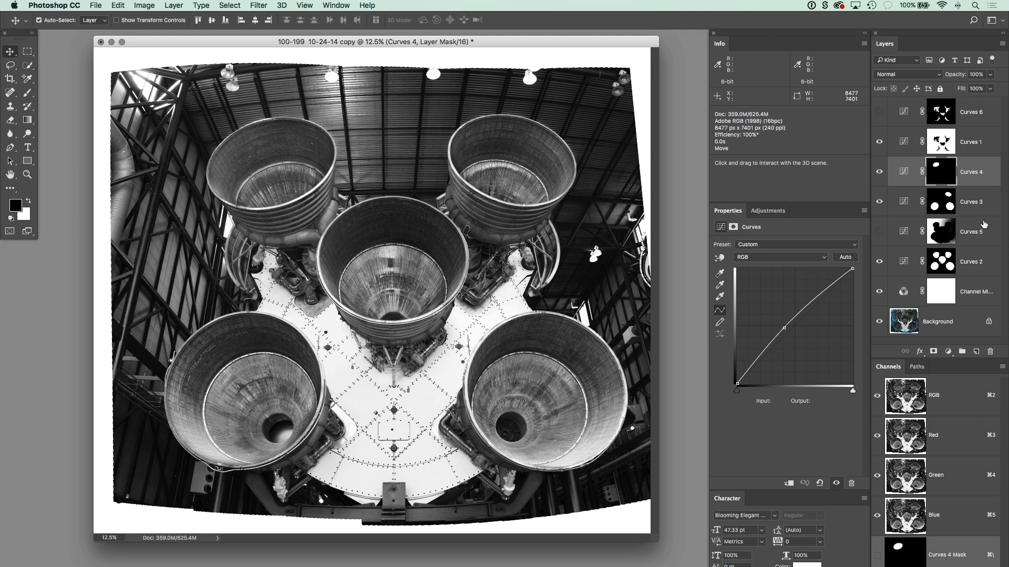
{"action": "left_click", "coordinate": [971, 230]}
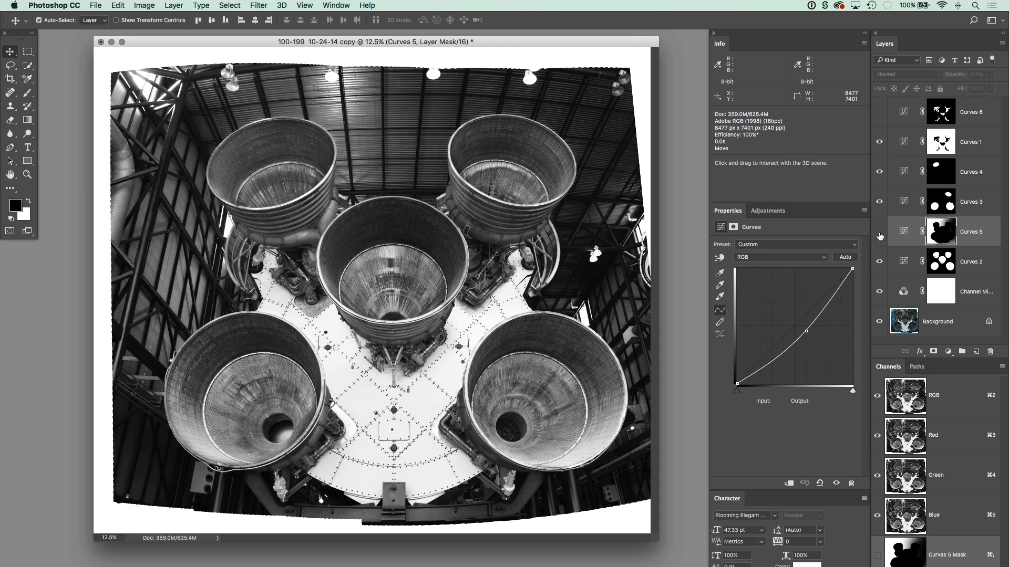
{"action": "mouse_move", "coordinate": [878, 237]}
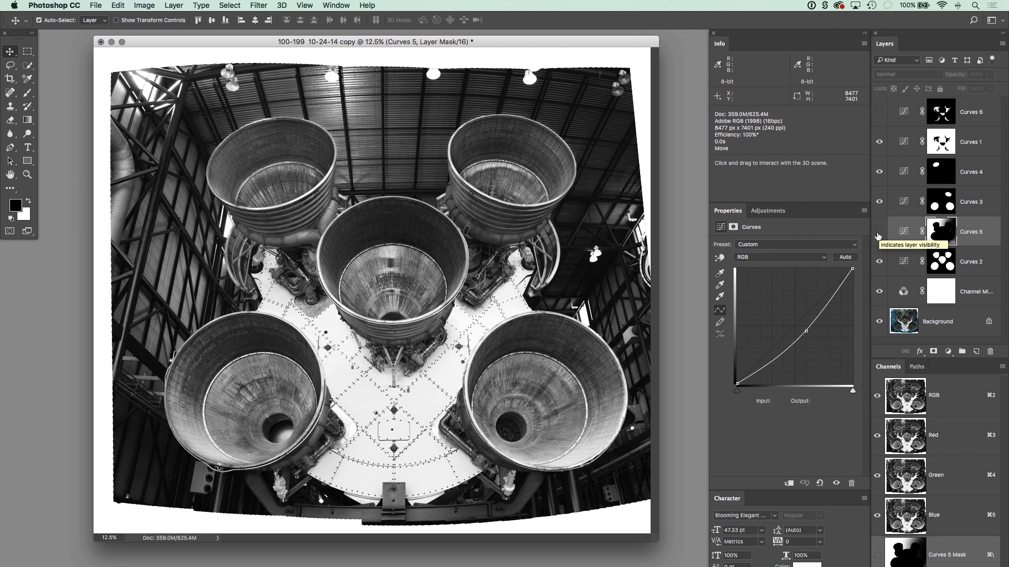
{"action": "mouse_move", "coordinate": [878, 235]}
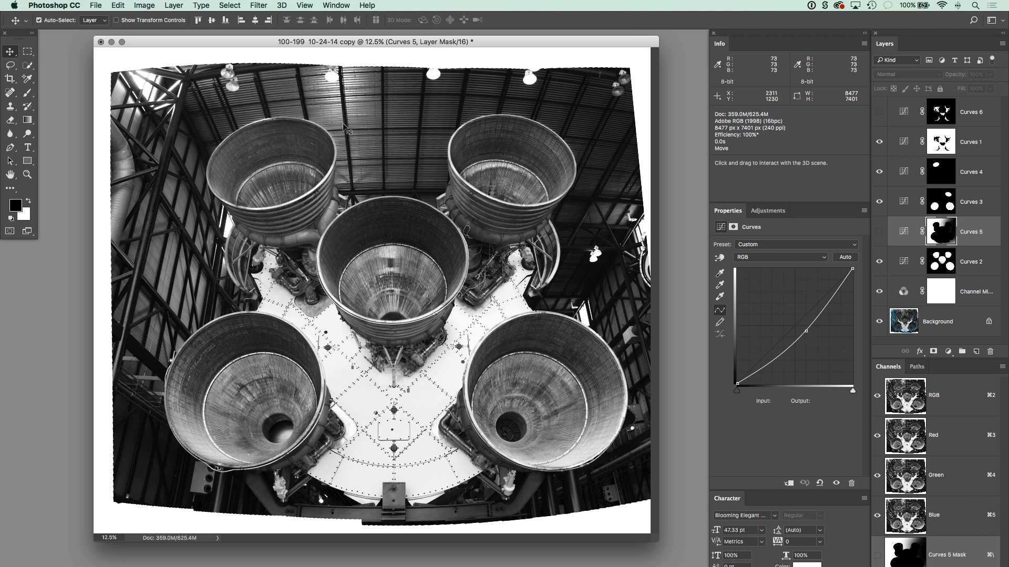
{"action": "mouse_move", "coordinate": [399, 136]}
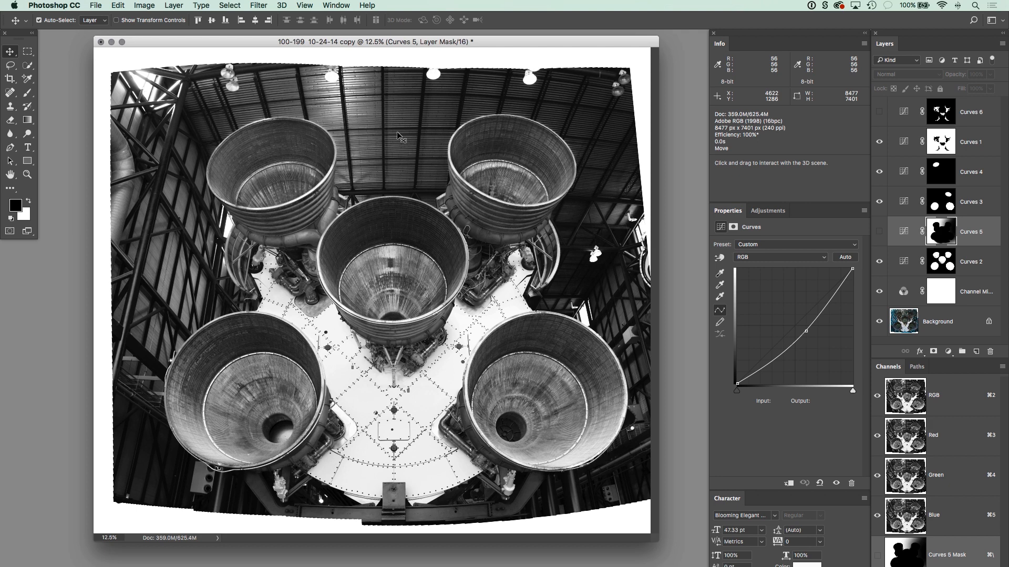
{"action": "mouse_move", "coordinate": [234, 228]}
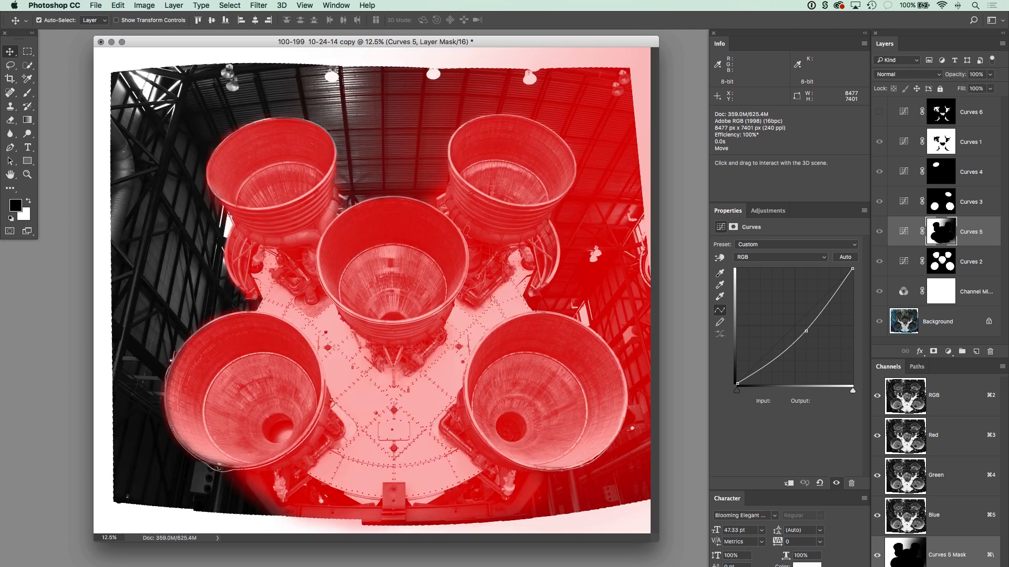
Make Curves 5 visible to darken the building, testing its curve points and leaving them unchanged
{"action": "left_click", "coordinate": [879, 232]}
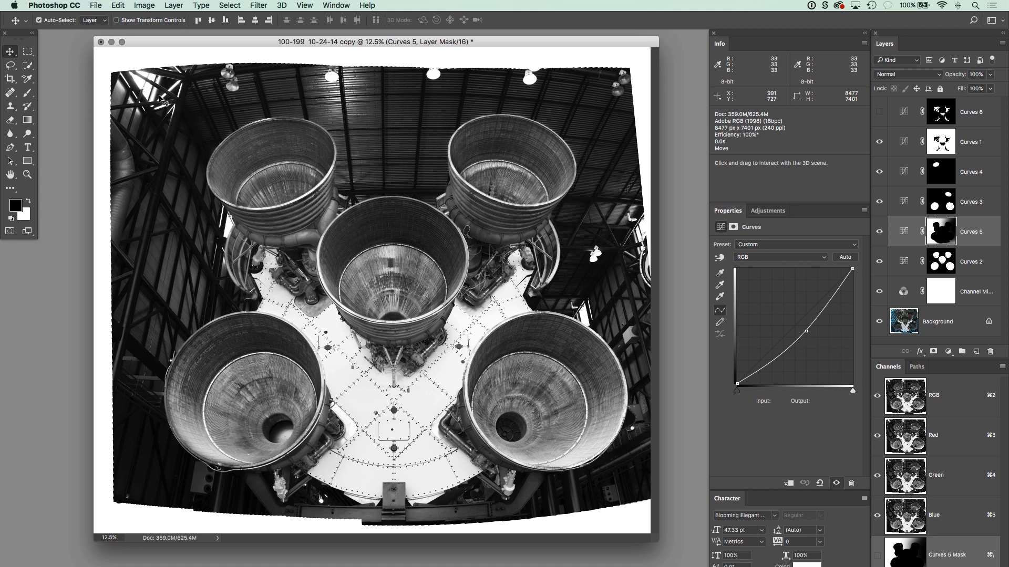
{"action": "mouse_move", "coordinate": [436, 208]}
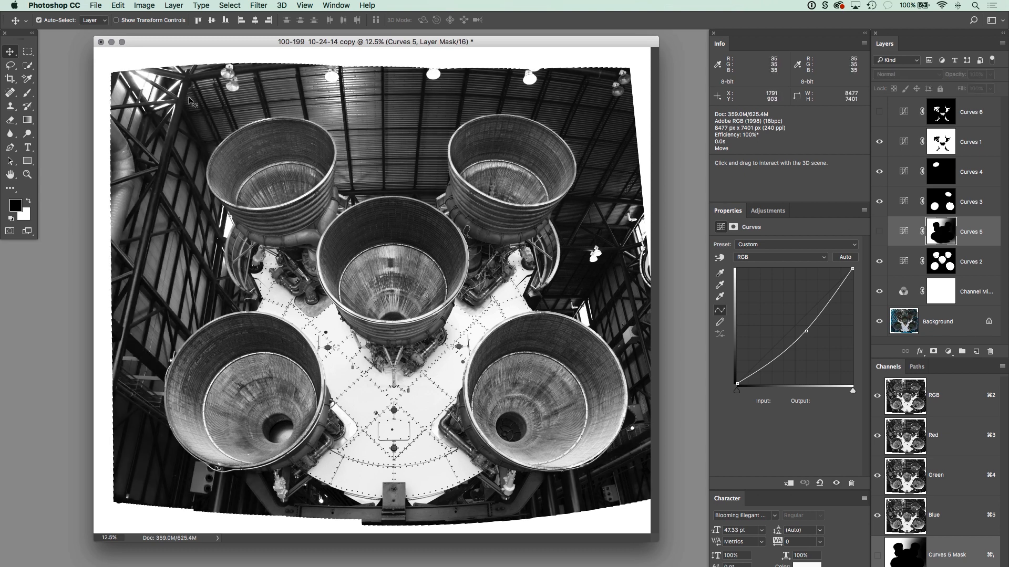
{"action": "mouse_move", "coordinate": [830, 227]}
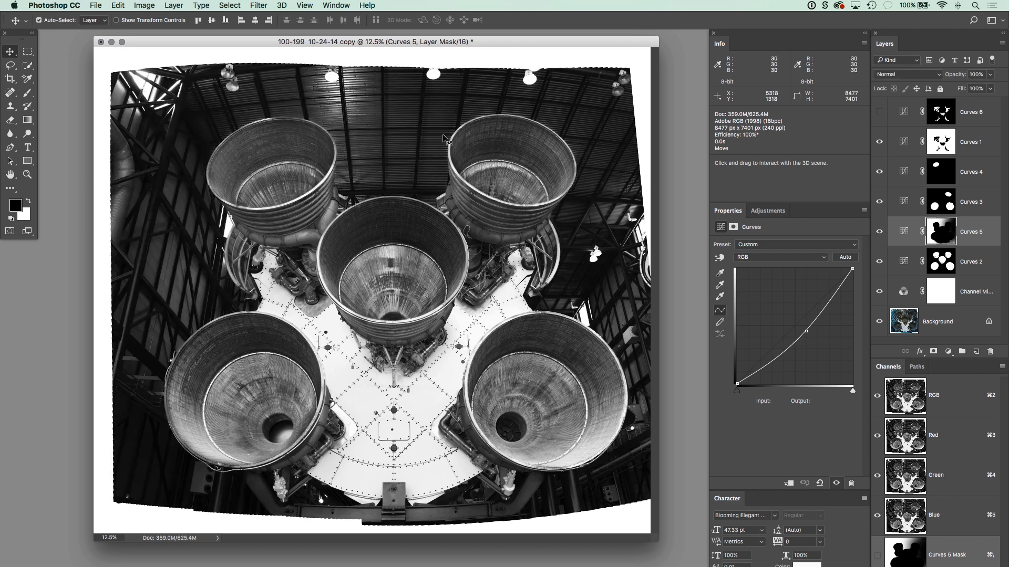
{"action": "mouse_move", "coordinate": [444, 142]}
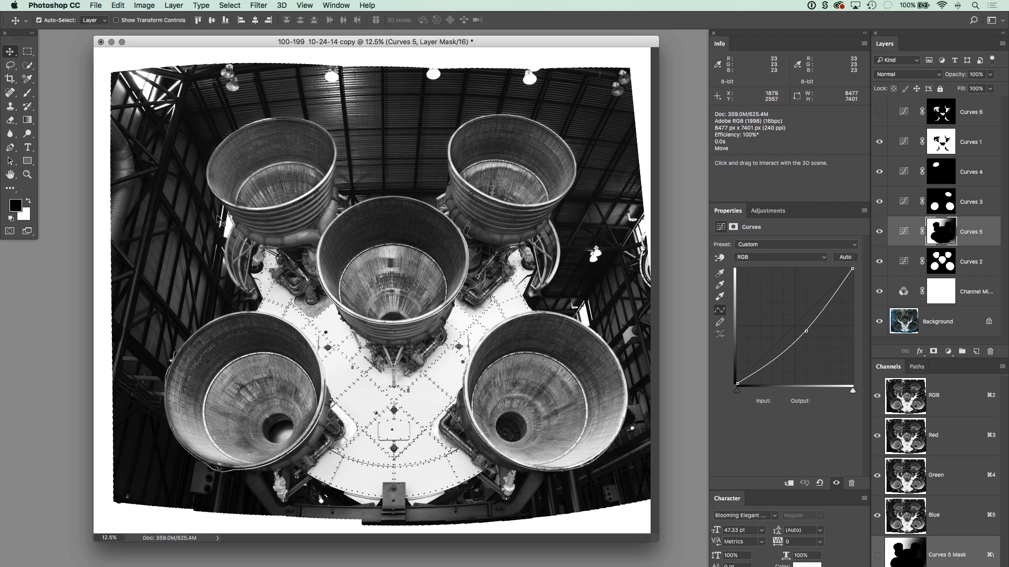
{"action": "mouse_move", "coordinate": [212, 221]}
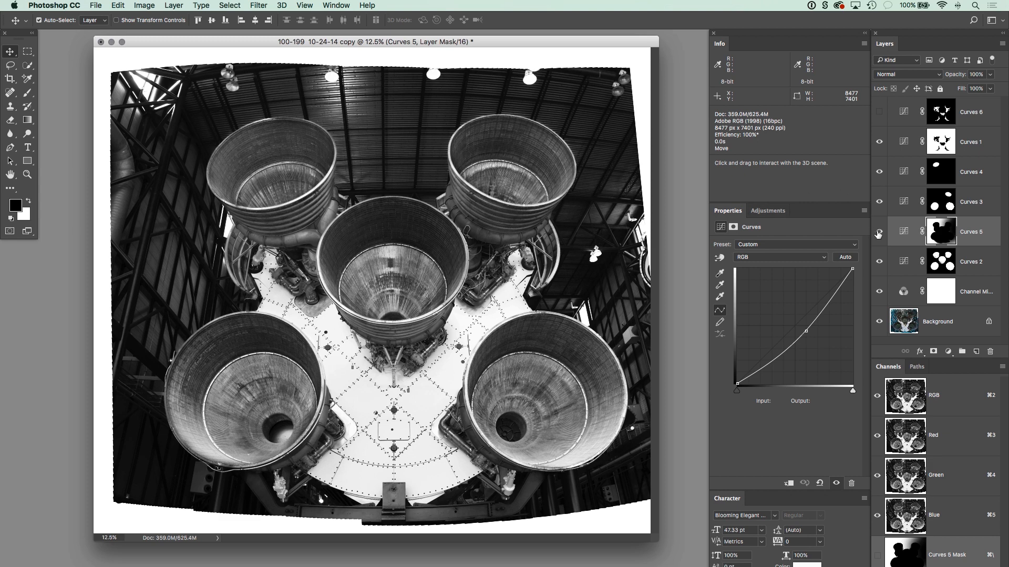
{"action": "mouse_move", "coordinate": [794, 330]}
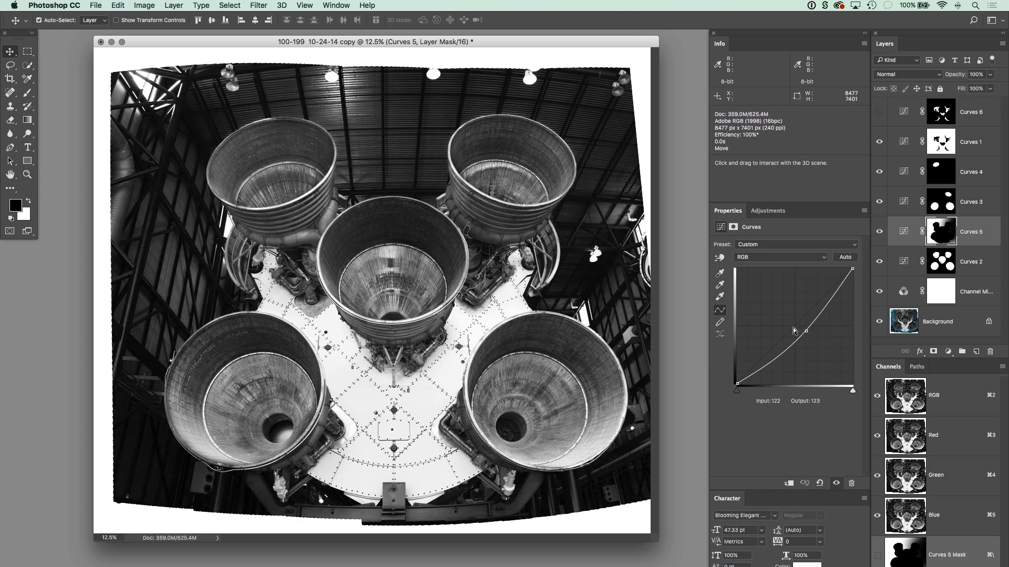
{"action": "left_click_drag", "start_coordinate": [794, 330], "coordinate": [787, 312]}
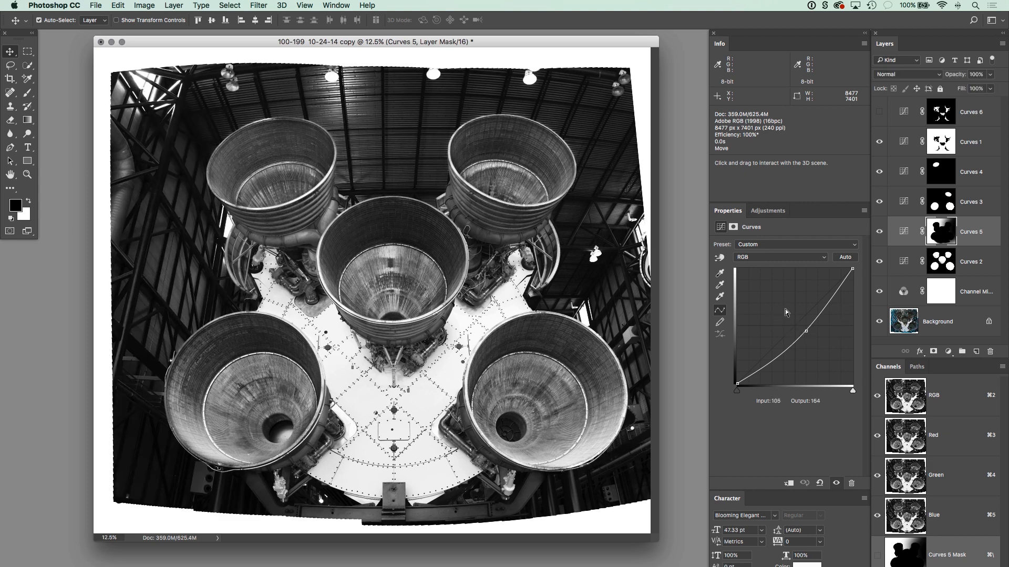
{"action": "left_click_drag", "start_coordinate": [805, 304], "coordinate": [792, 327]}
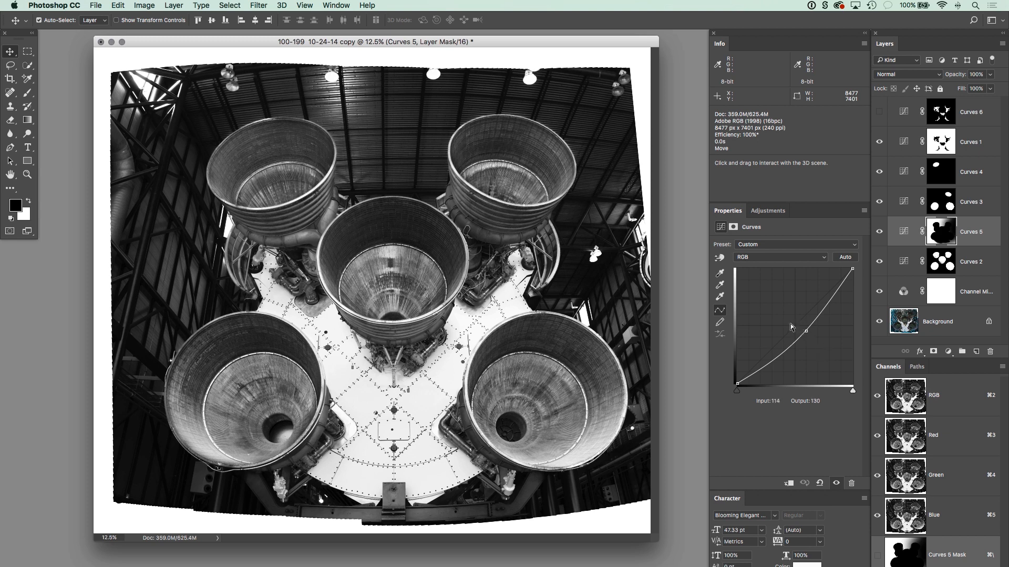
{"action": "left_click_drag", "start_coordinate": [792, 327], "coordinate": [841, 330]}
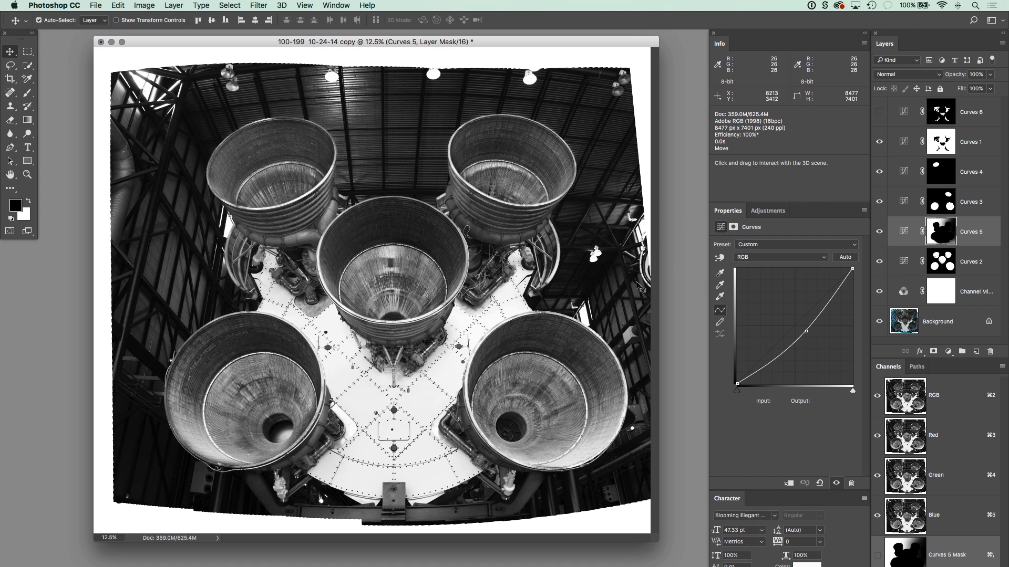
{"action": "mouse_move", "coordinate": [617, 268]}
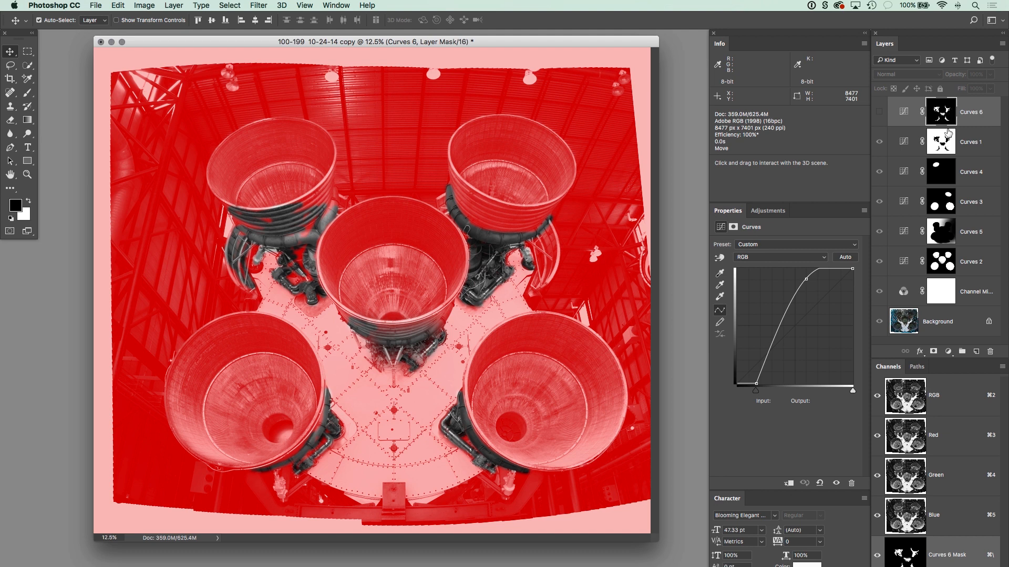
{"action": "mouse_move", "coordinate": [947, 132]}
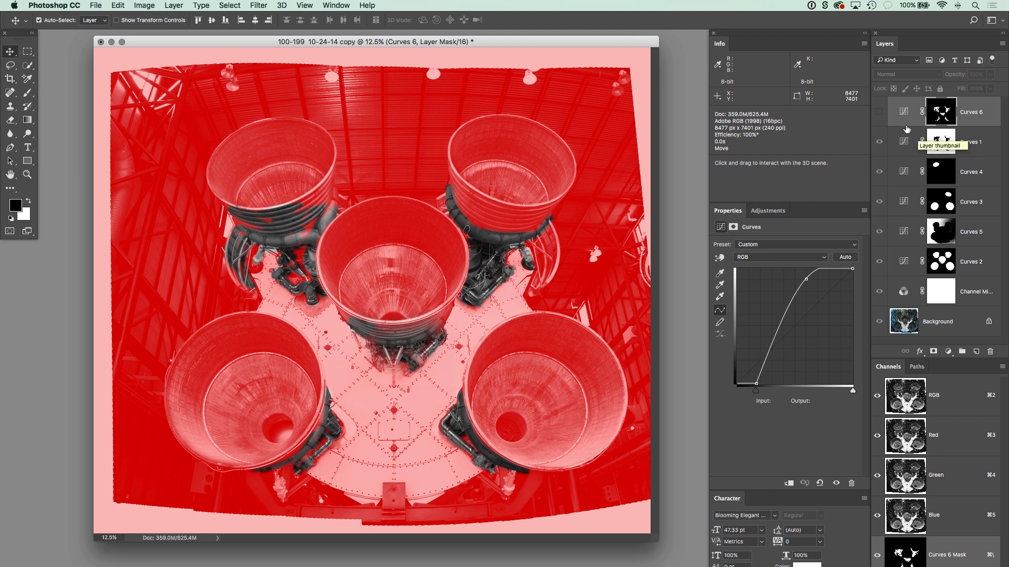
{"action": "mouse_move", "coordinate": [878, 560]}
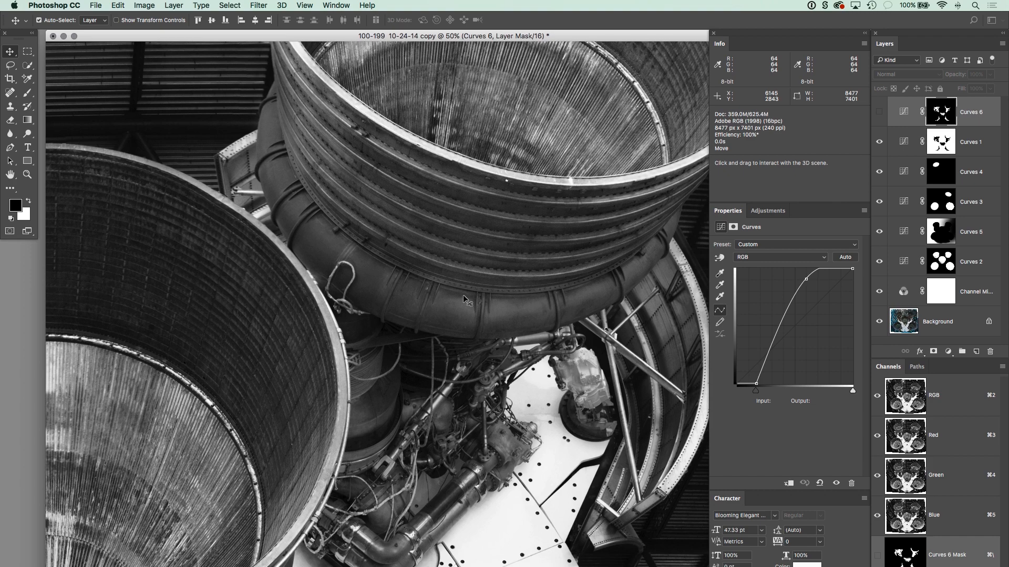
{"action": "mouse_move", "coordinate": [636, 170]}
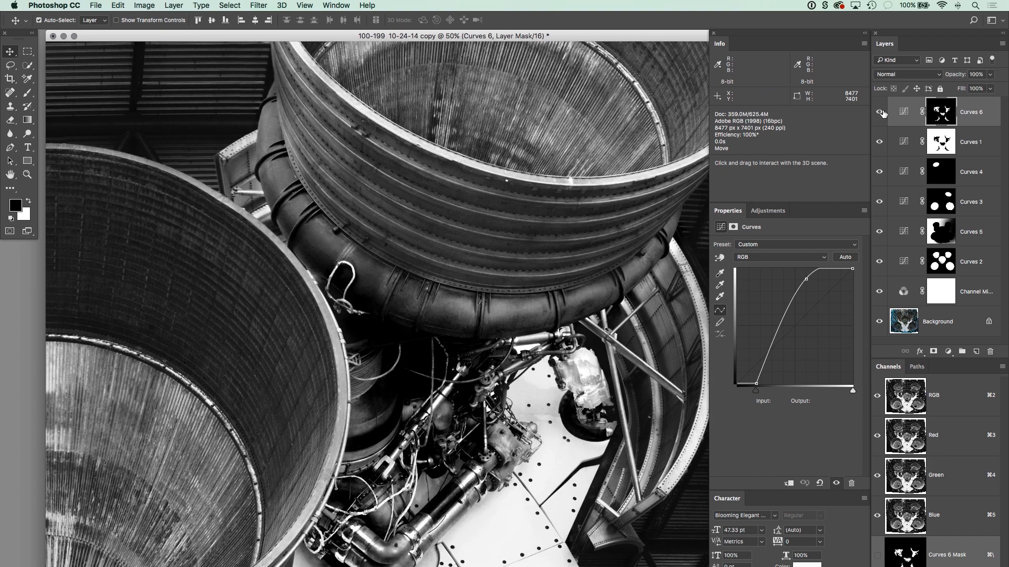
{"action": "mouse_move", "coordinate": [804, 134]}
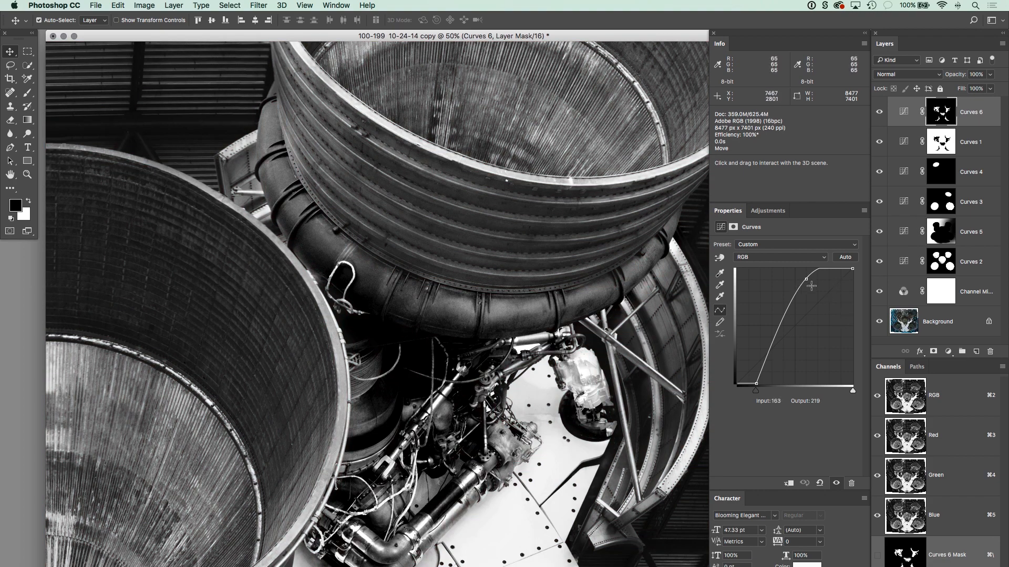
Reshape the upper point of the Curves 6 tonal curve brightening the engine plumbing
{"action": "left_click_drag", "start_coordinate": [810, 286], "coordinate": [803, 279]}
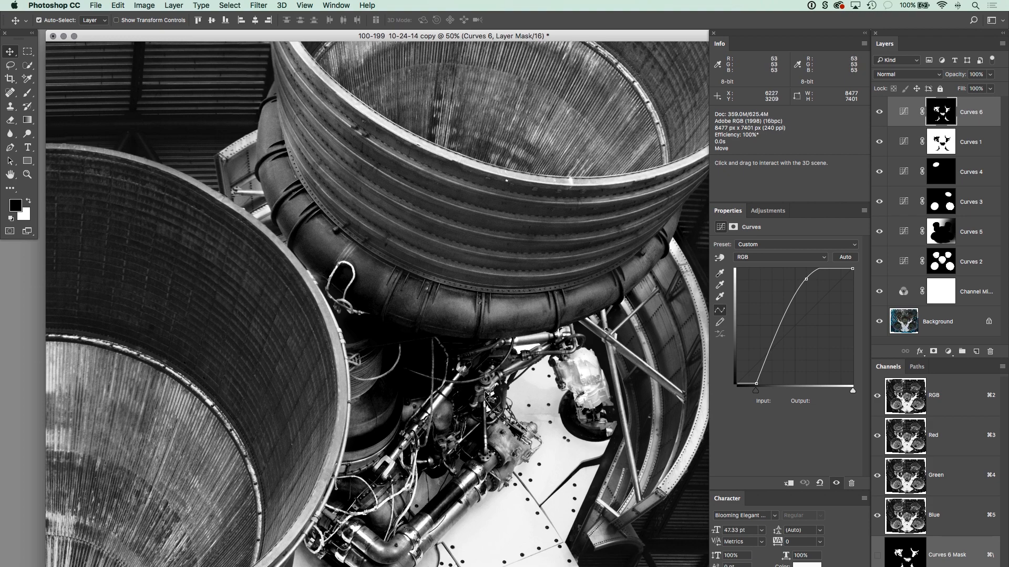
{"action": "mouse_move", "coordinate": [376, 406]}
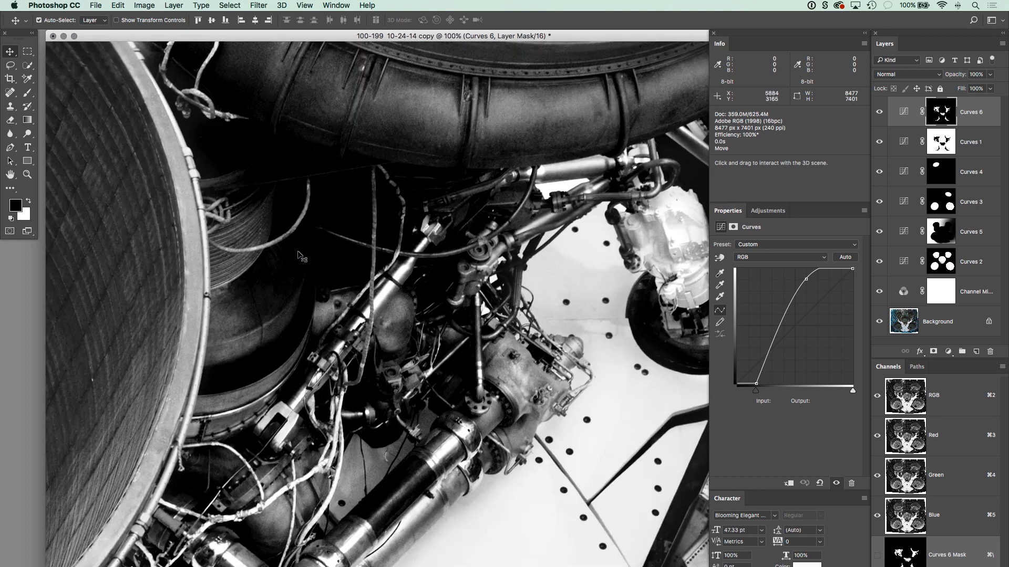
{"action": "mouse_move", "coordinate": [399, 282]}
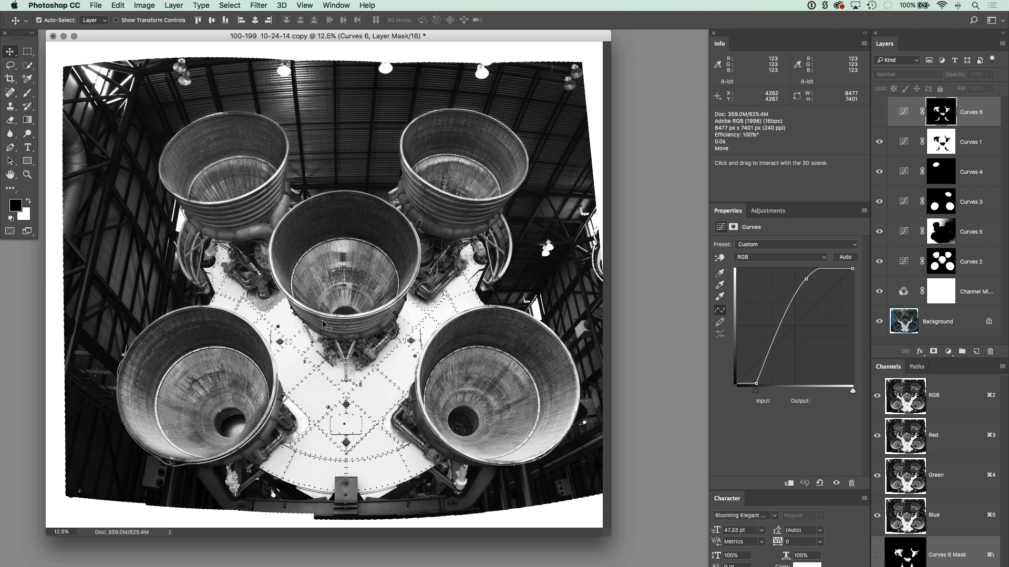
{"action": "left_click_drag", "start_coordinate": [158, 173], "coordinate": [339, 279]}
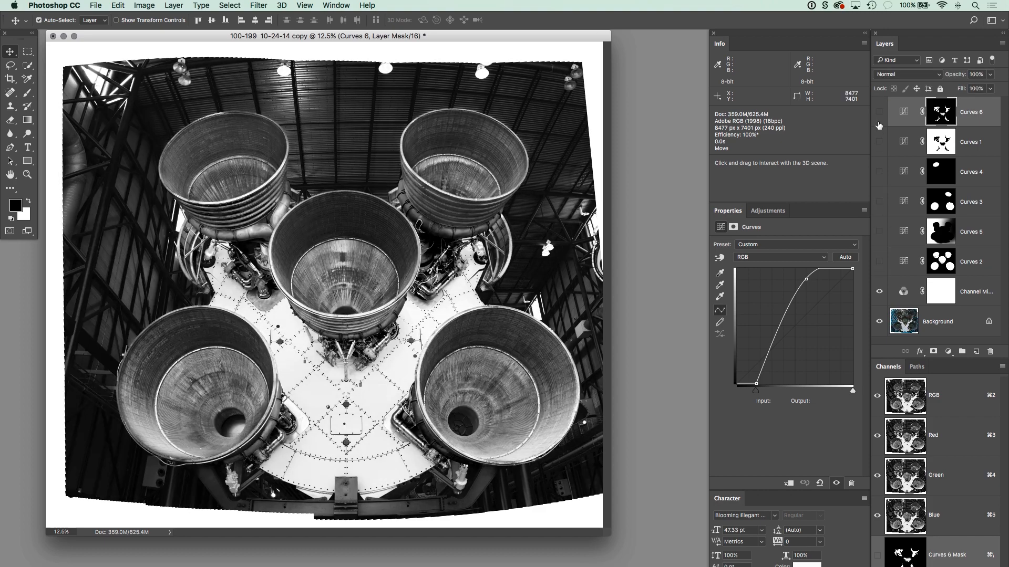
{"action": "left_click", "coordinate": [878, 111]}
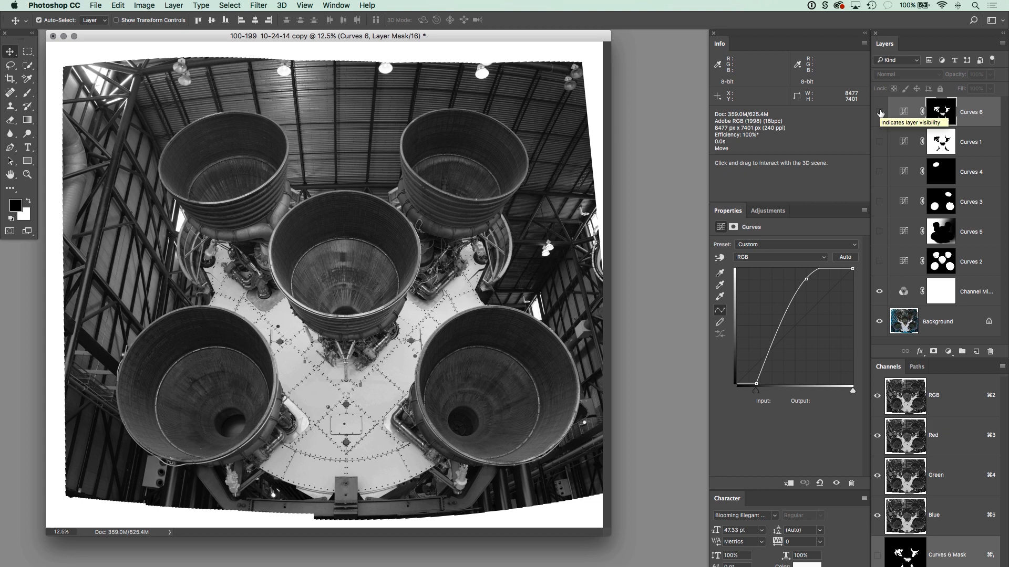
{"action": "mouse_move", "coordinate": [369, 275]}
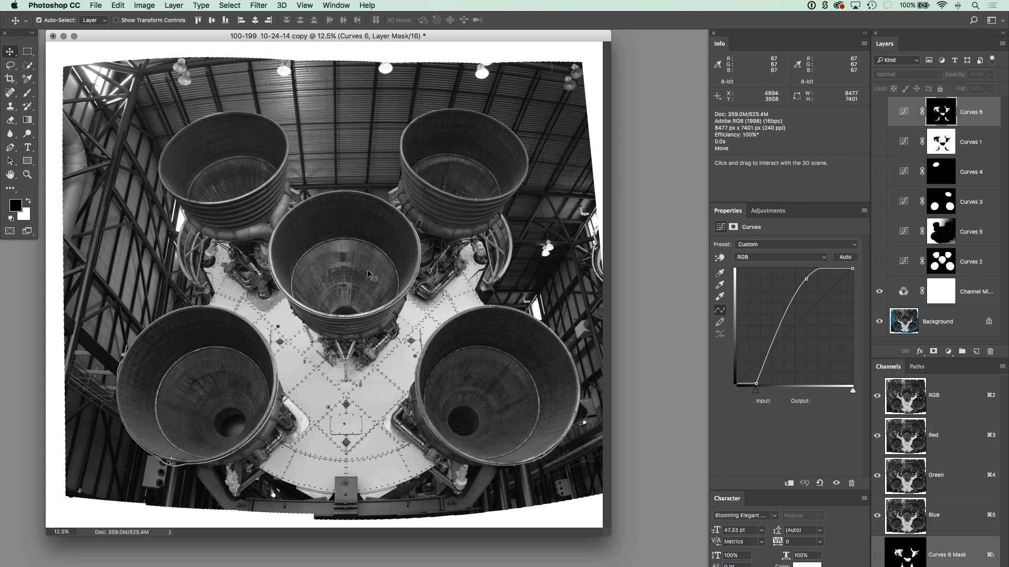
{"action": "mouse_move", "coordinate": [182, 66]}
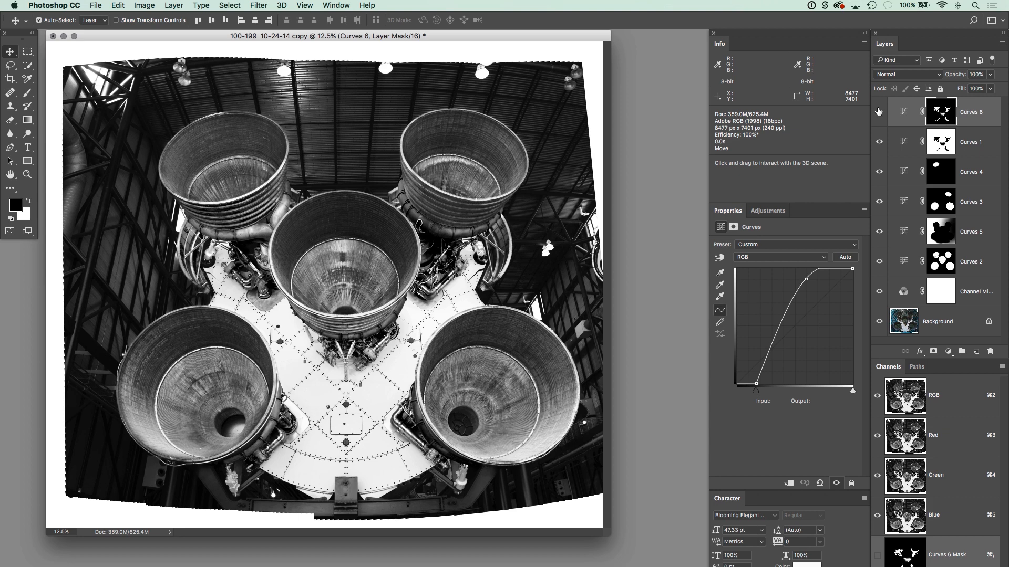
{"action": "mouse_move", "coordinate": [982, 240]}
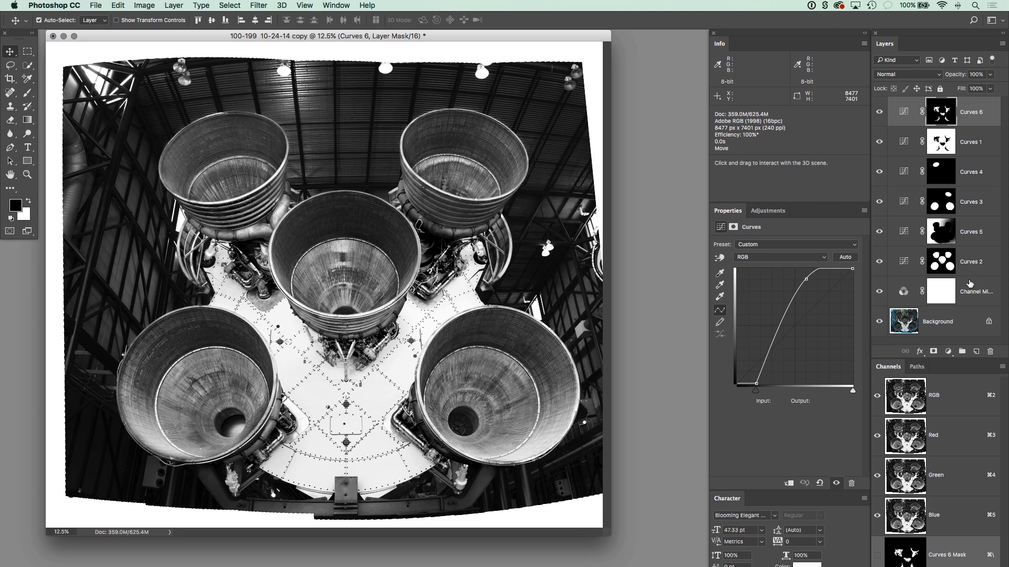
Review the curves of Curves 5, Curves 2 and Curves 4 in turn
{"action": "left_click", "coordinate": [939, 231]}
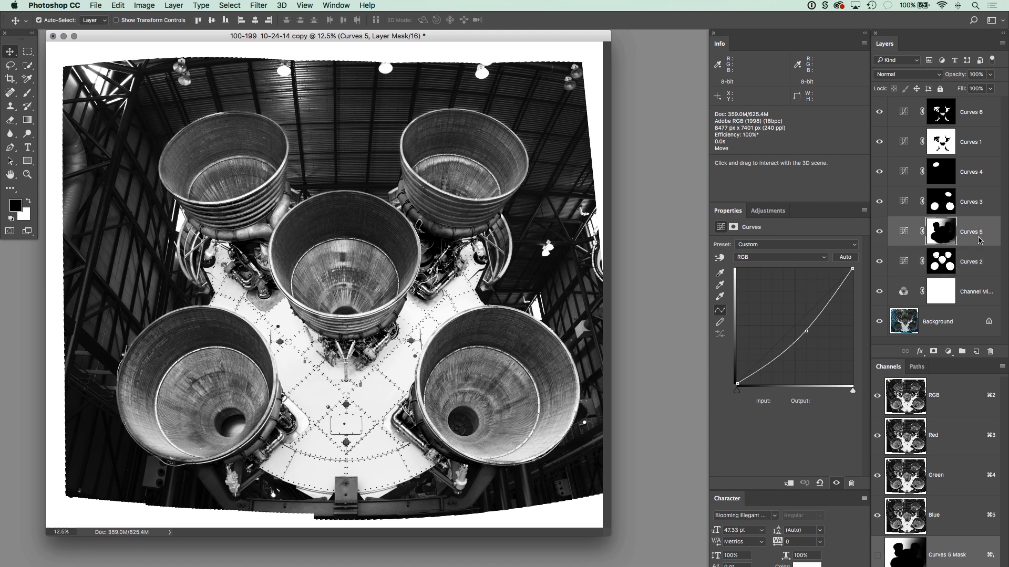
{"action": "left_click", "coordinate": [968, 261]}
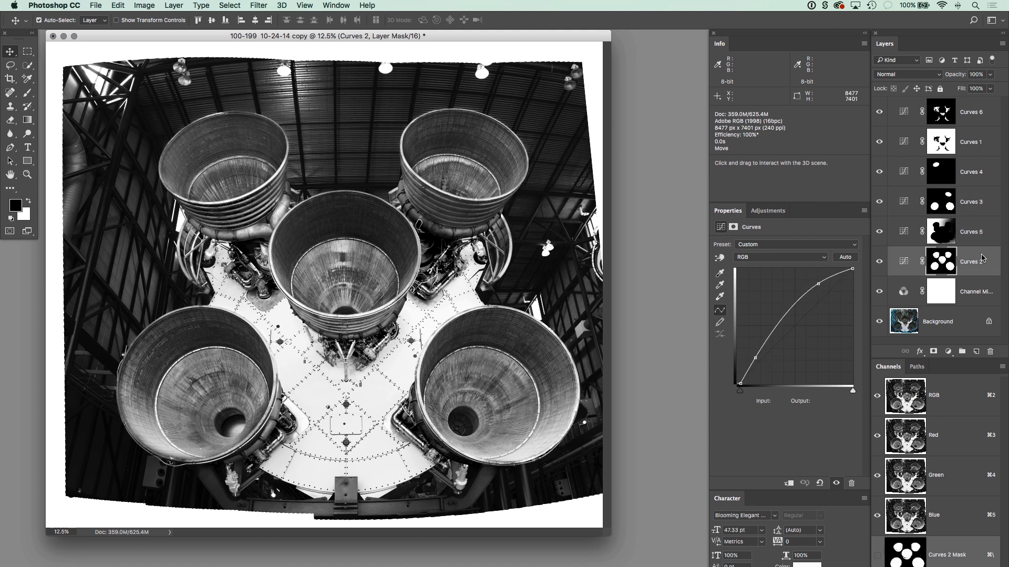
{"action": "left_click", "coordinate": [967, 231]}
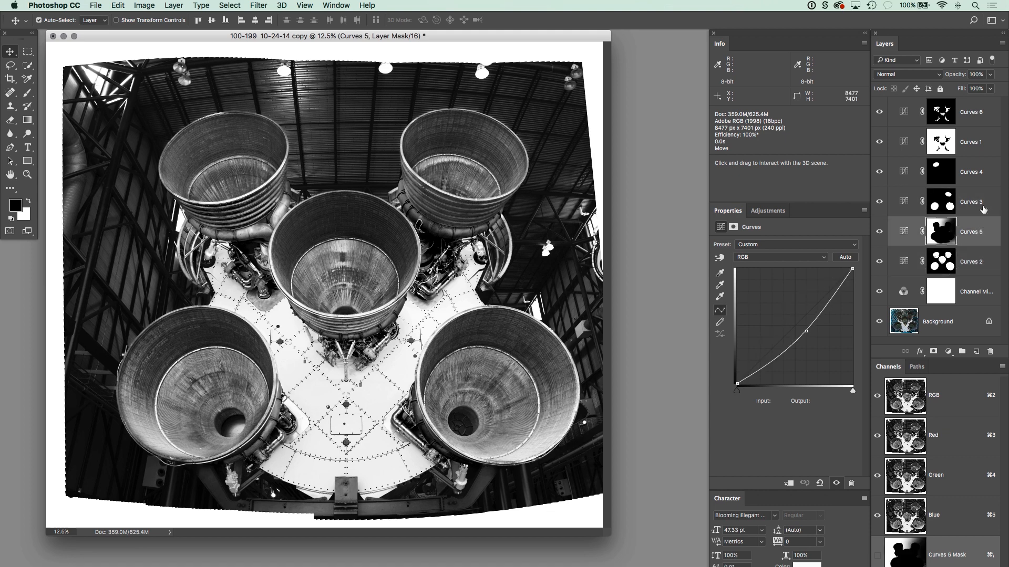
{"action": "left_click", "coordinate": [971, 202]}
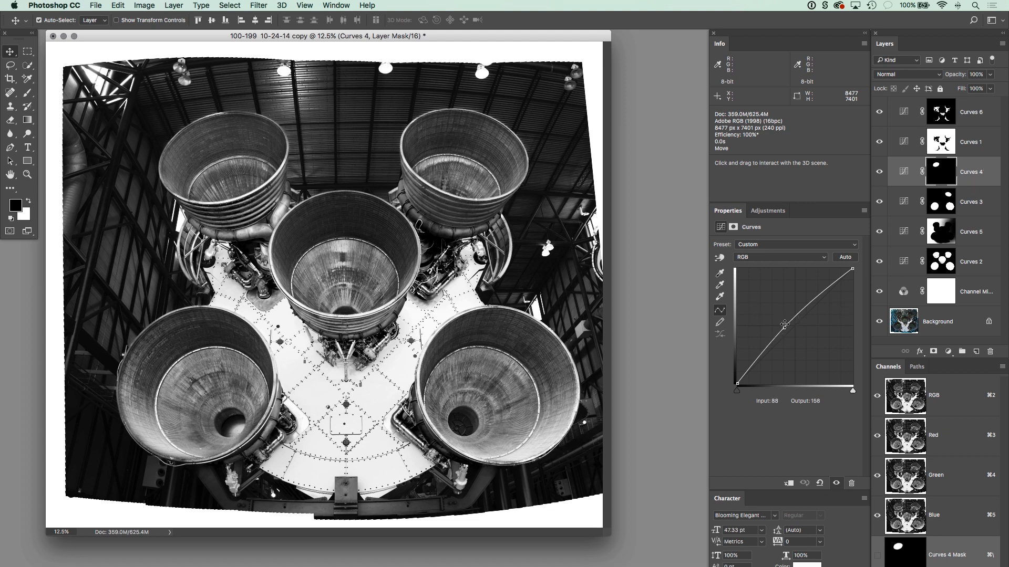
Pull the Curves 4 curve toward the neutral diagonal and return to Curves 2
{"action": "left_click_drag", "start_coordinate": [783, 325], "coordinate": [784, 330]}
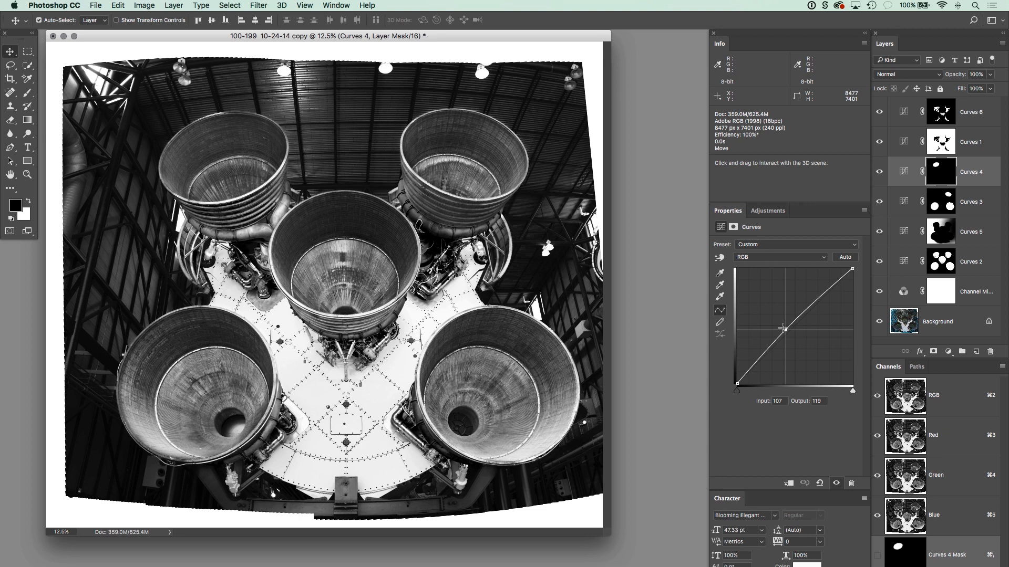
{"action": "left_click", "coordinate": [970, 262]}
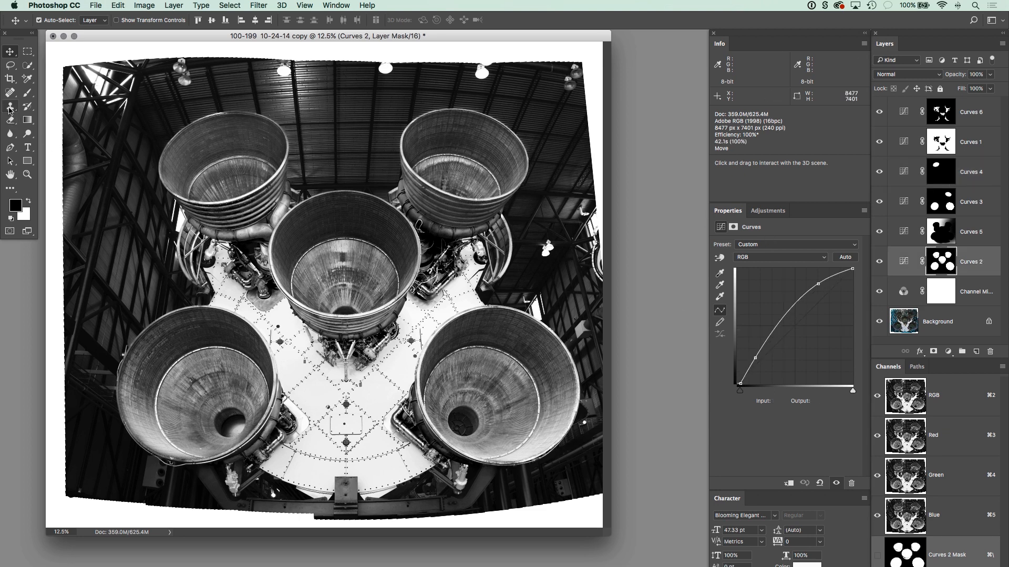
Paint a soft brush into the Curves 2 mask along the bottom of the rocket platform
{"action": "left_click", "coordinate": [11, 96]}
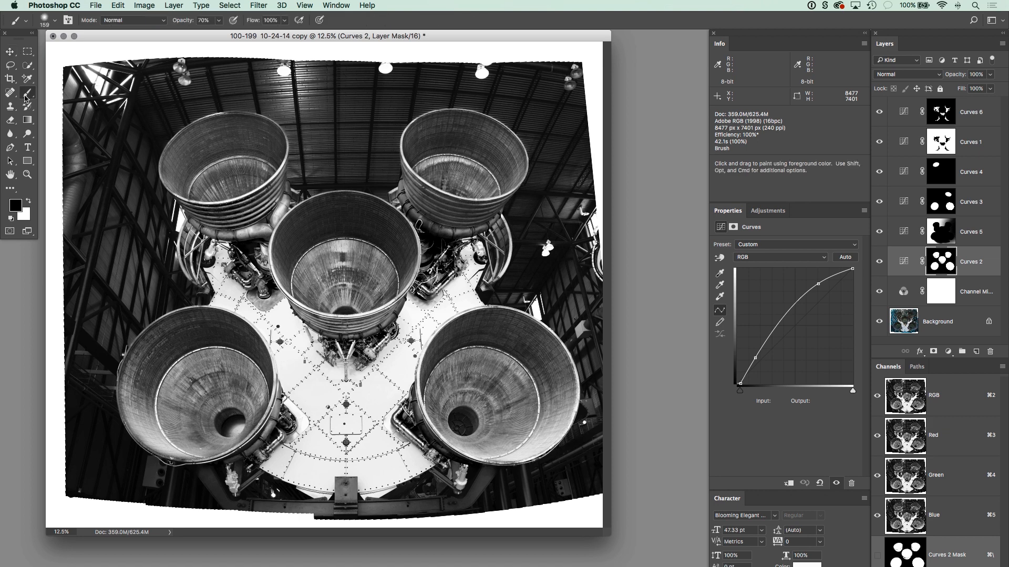
{"action": "mouse_move", "coordinate": [610, 90]}
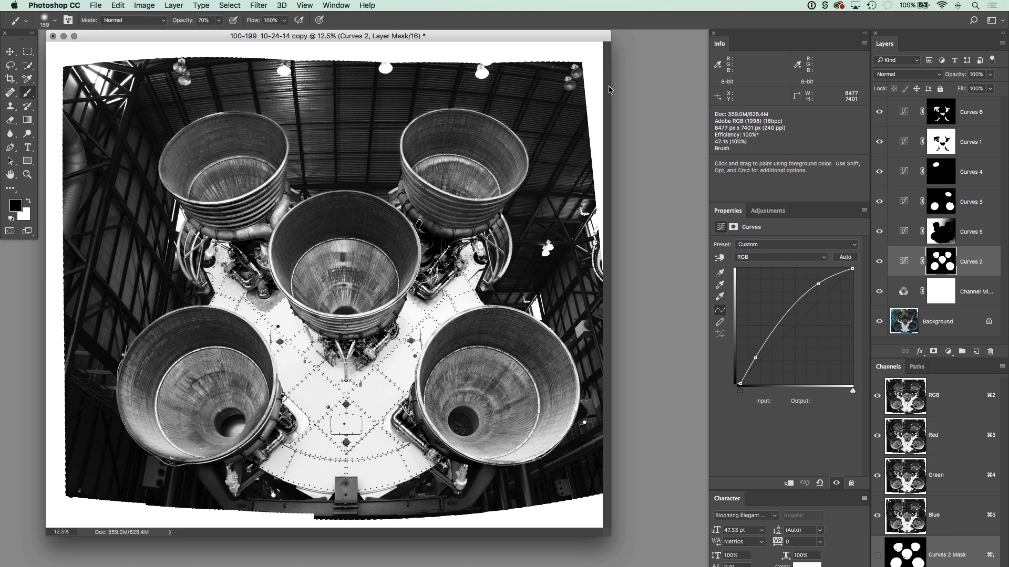
{"action": "left_click", "coordinate": [56, 20]}
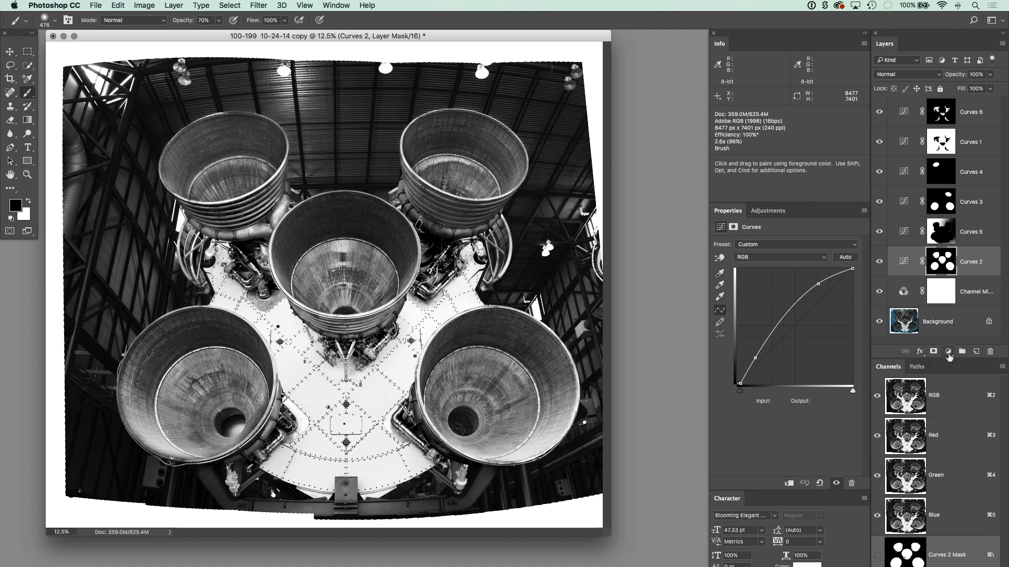
{"action": "left_click", "coordinate": [948, 351]}
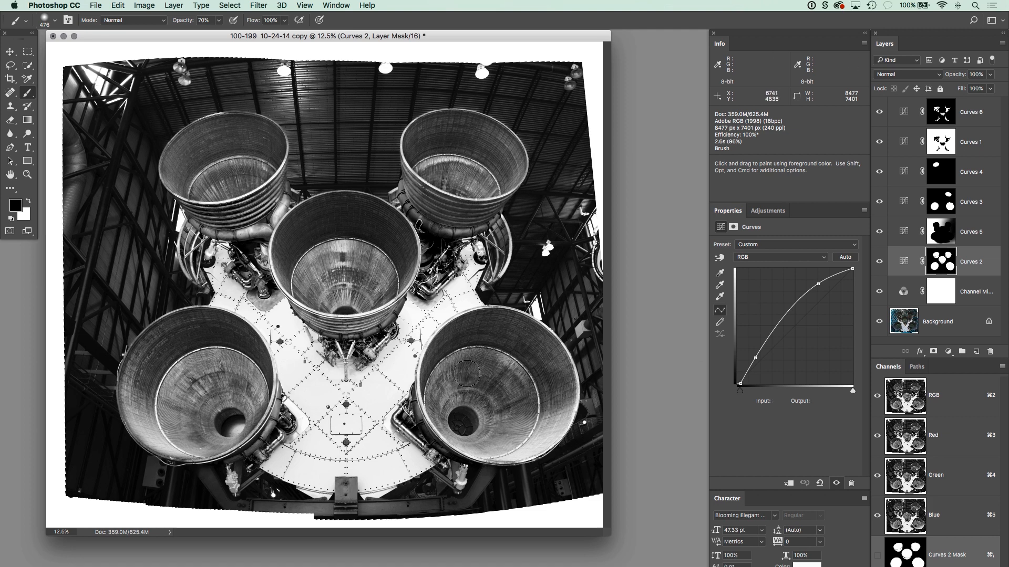
{"action": "mouse_move", "coordinate": [516, 443]}
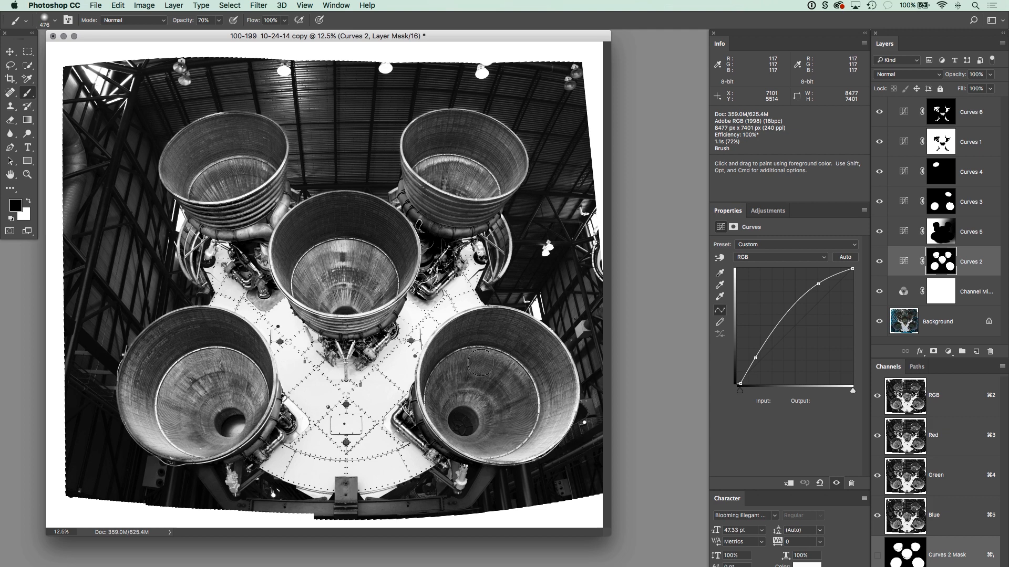
{"action": "left_click_drag", "start_coordinate": [483, 367], "coordinate": [536, 439]}
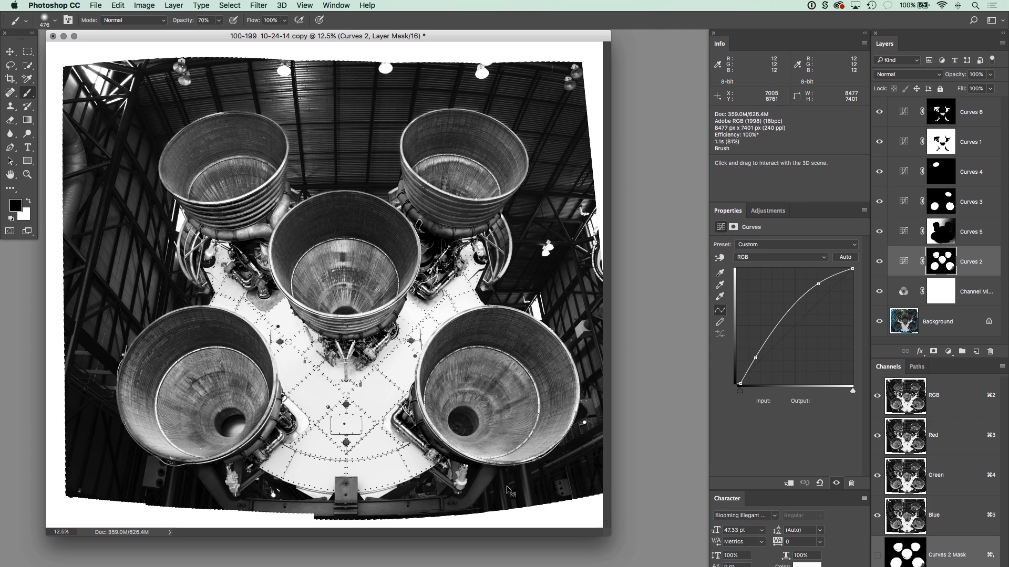
{"action": "left_click_drag", "start_coordinate": [463, 386], "coordinate": [560, 451]}
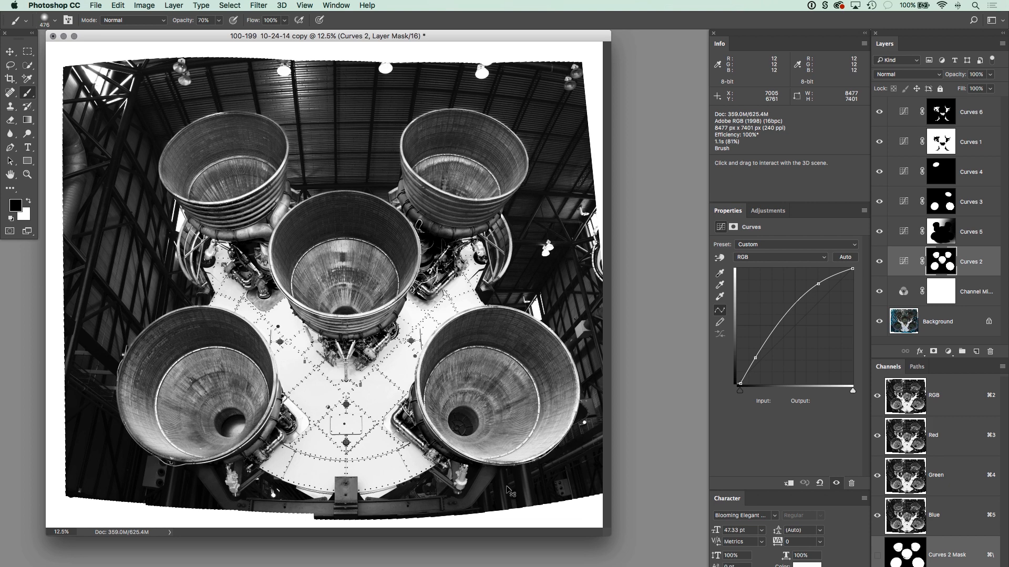
{"action": "mouse_move", "coordinate": [506, 487]}
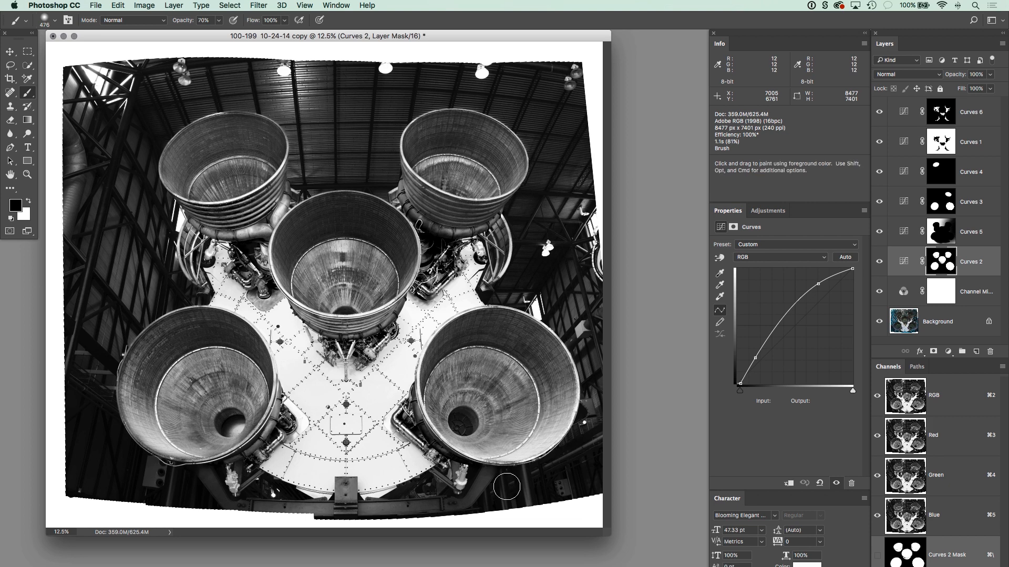